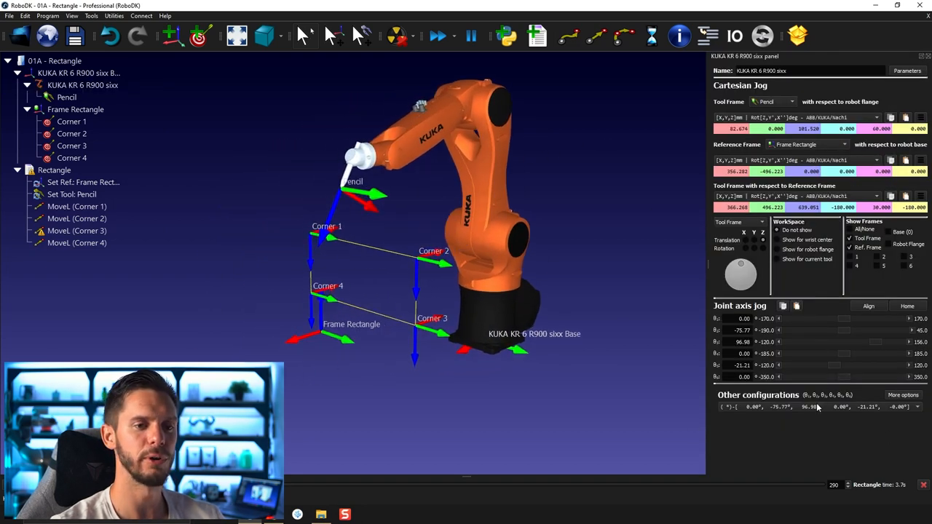
mouse_move(783, 390)
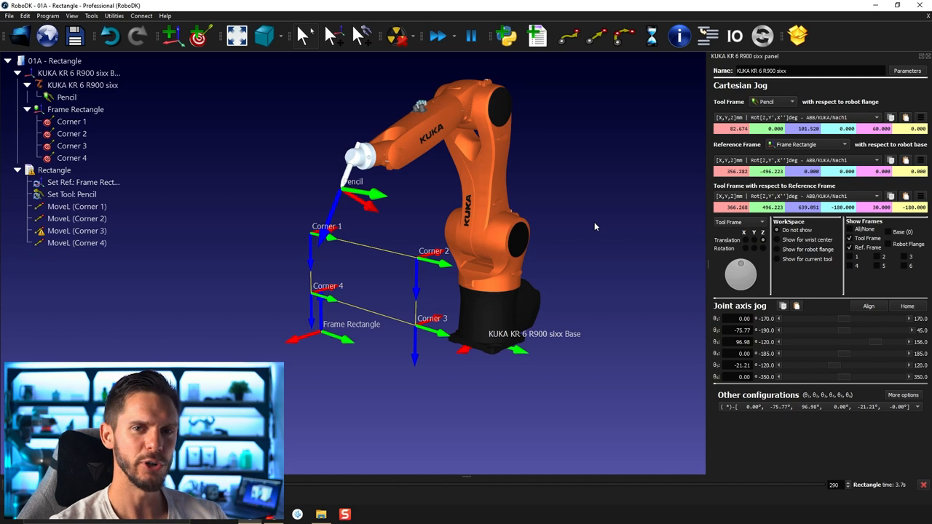
mouse_move(595, 227)
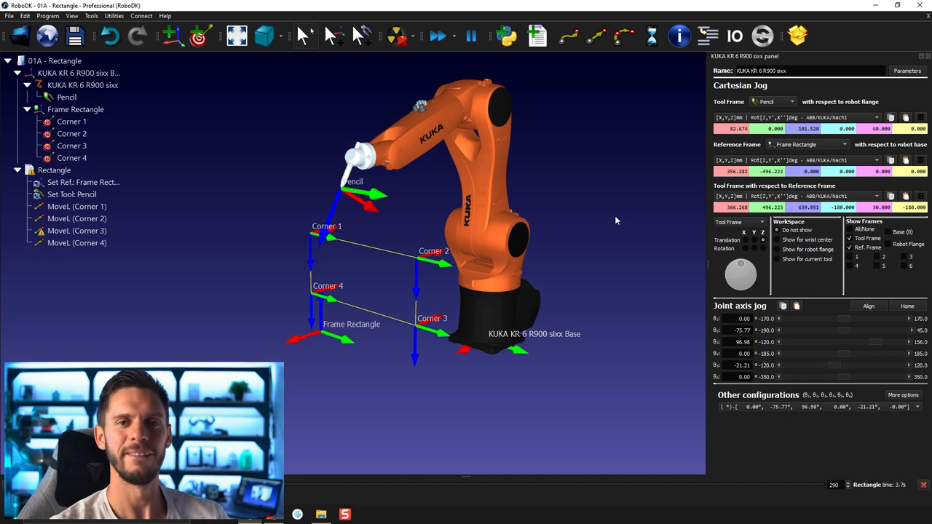
mouse_move(502, 279)
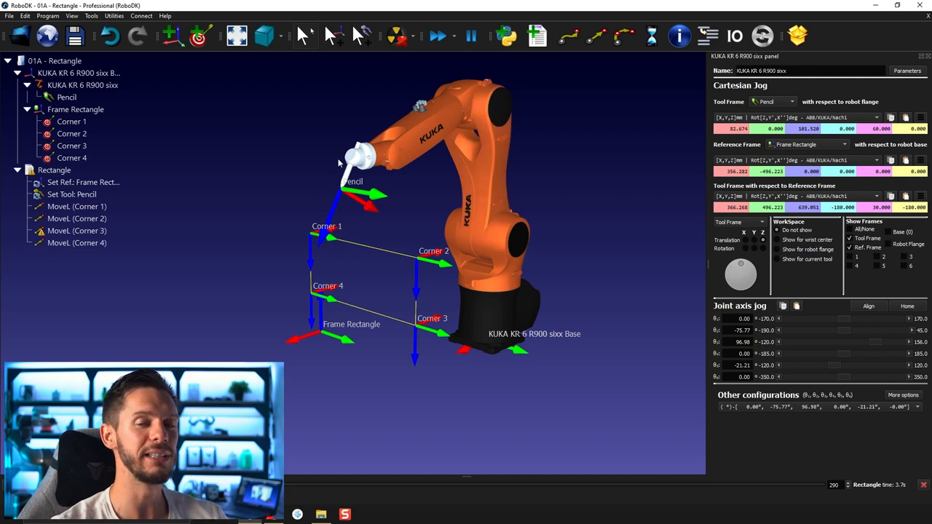
mouse_move(377, 212)
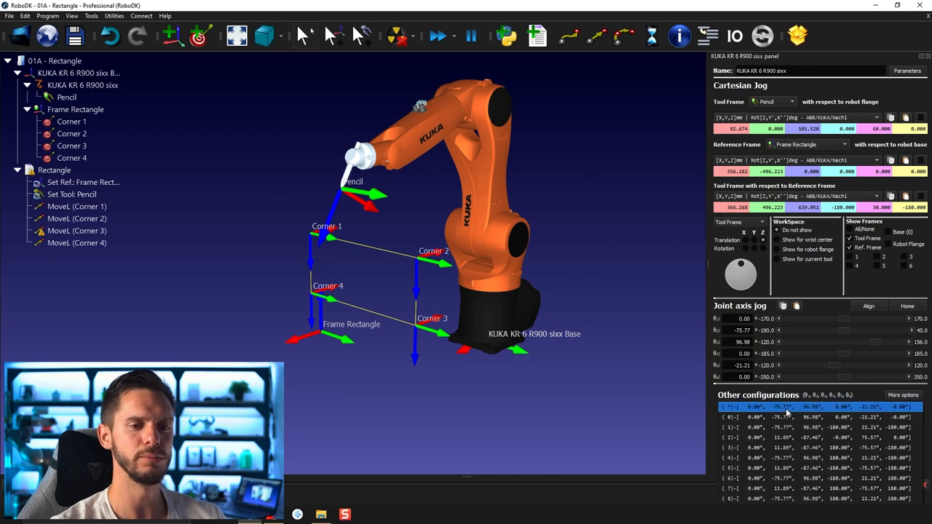
Collapse the list of alternative configurations under the robot's pose
left_click(816, 416)
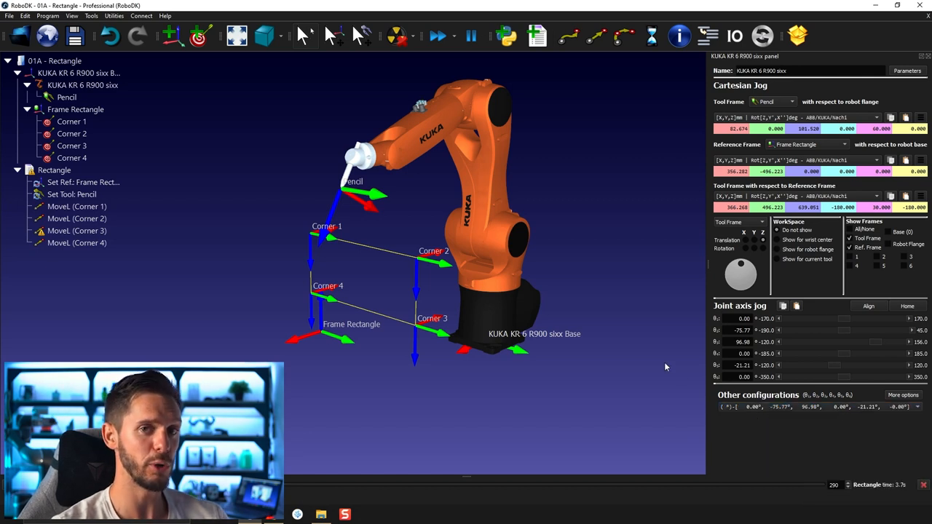
mouse_move(801, 413)
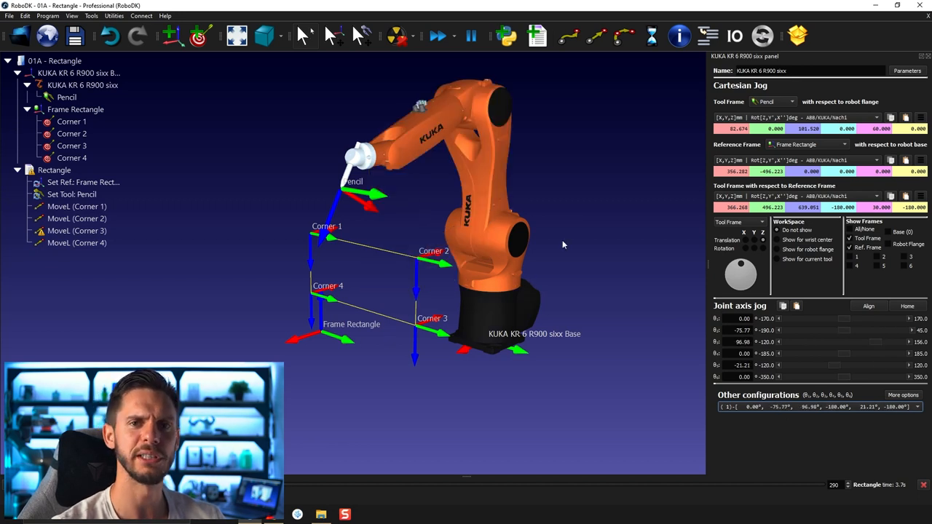
mouse_move(556, 259)
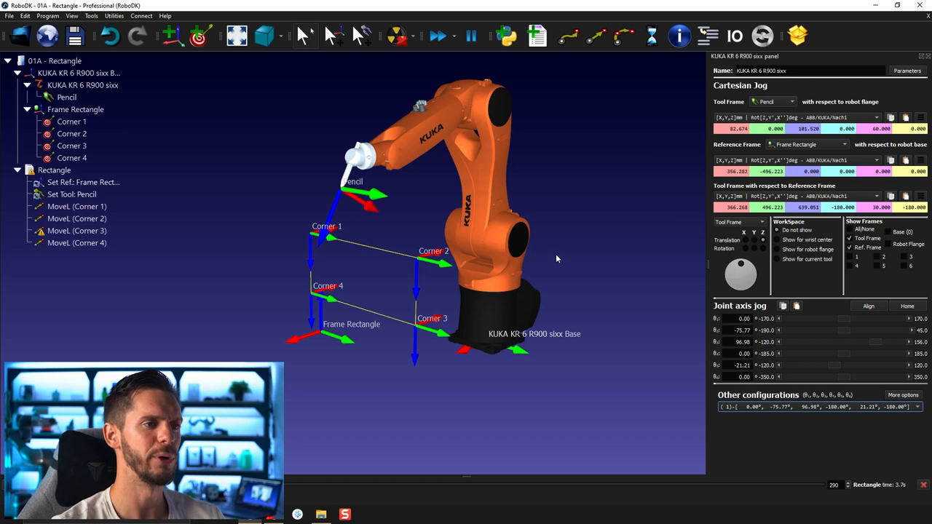
mouse_move(609, 259)
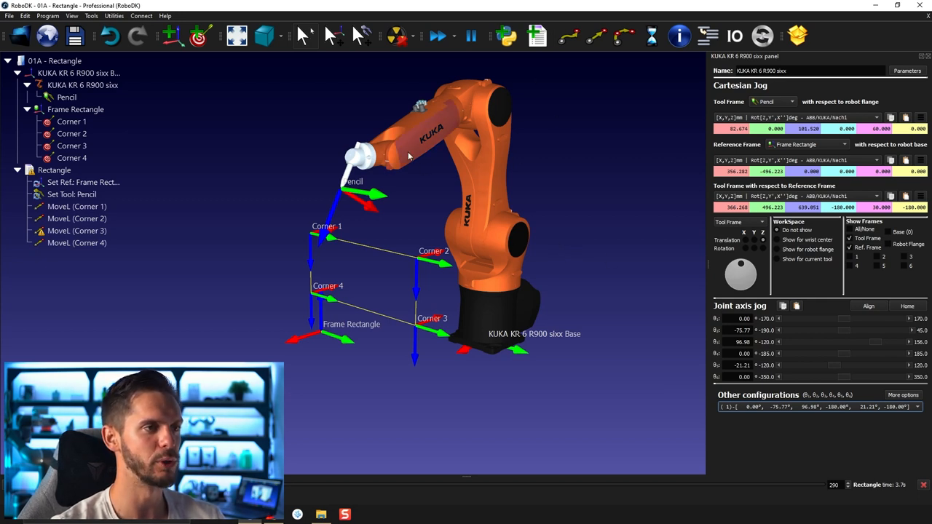
mouse_move(608, 207)
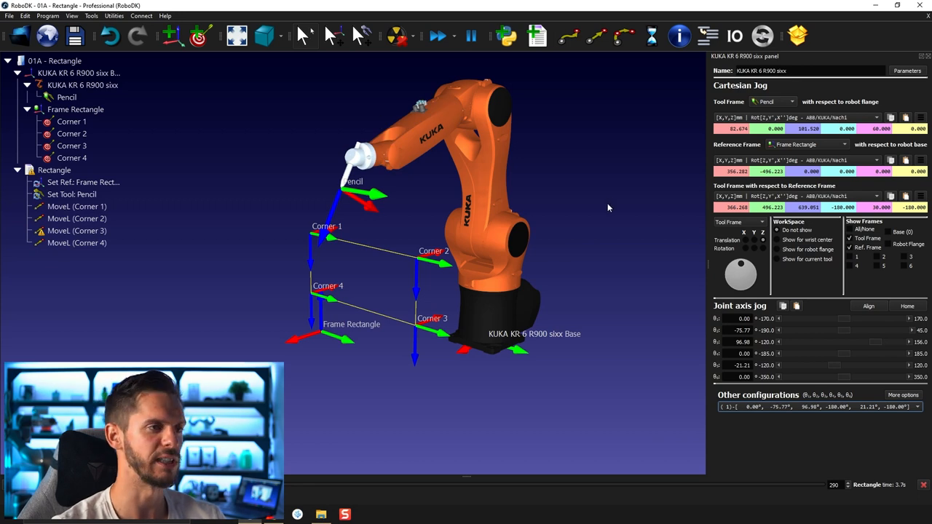
mouse_move(754, 411)
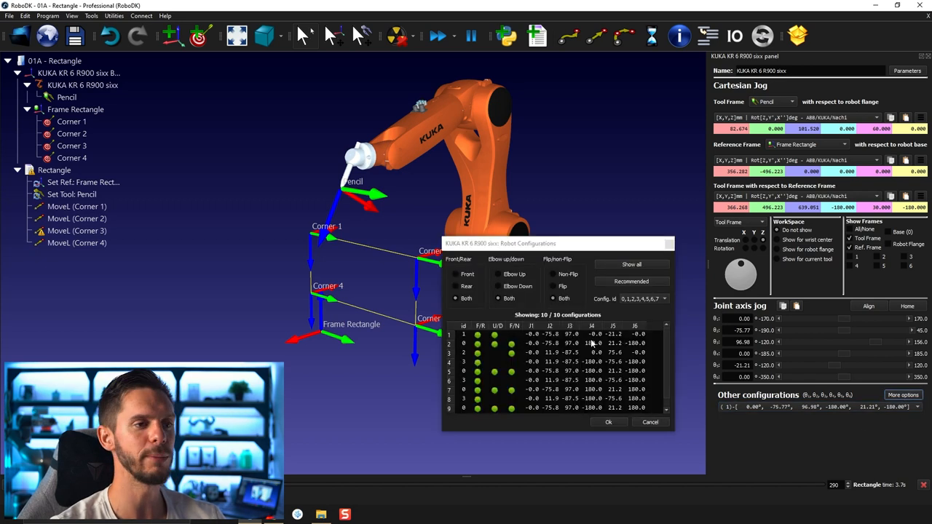
Filter to elbow-up, non-flip solutions after previewing elbow-down postures, then restore the original configuration
left_click_drag(556, 243, 582, 55)
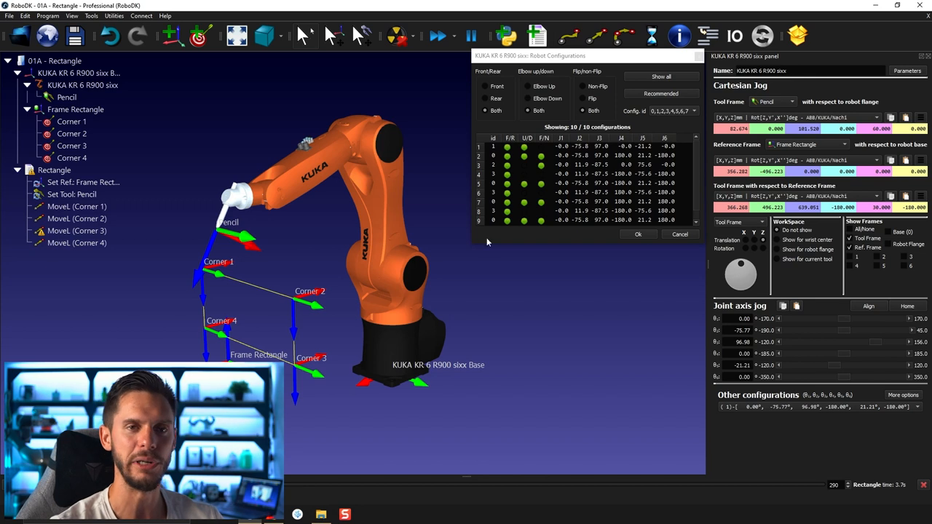
mouse_move(546, 86)
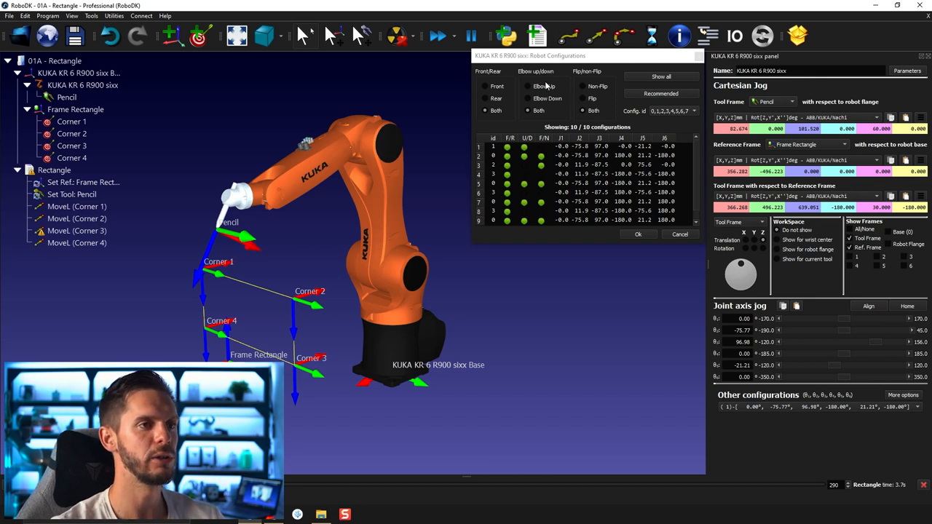
left_click(527, 86)
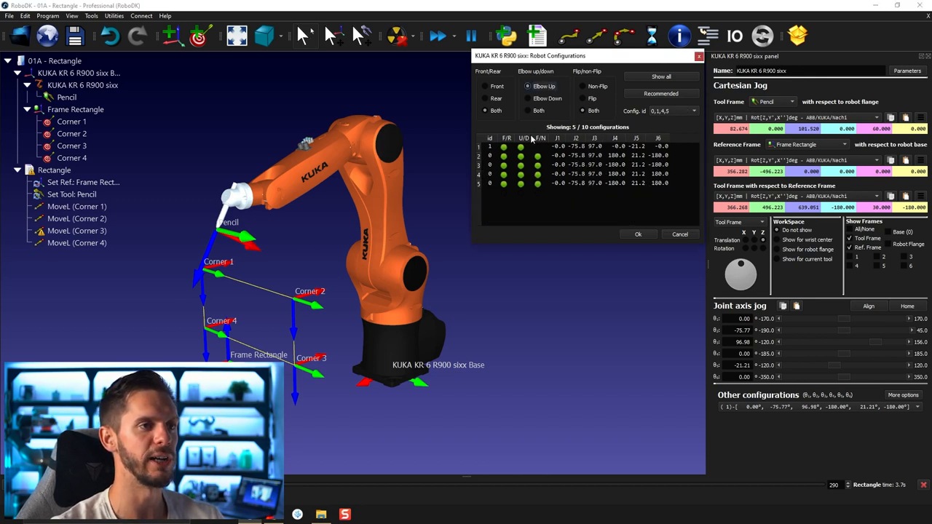
left_click(575, 184)
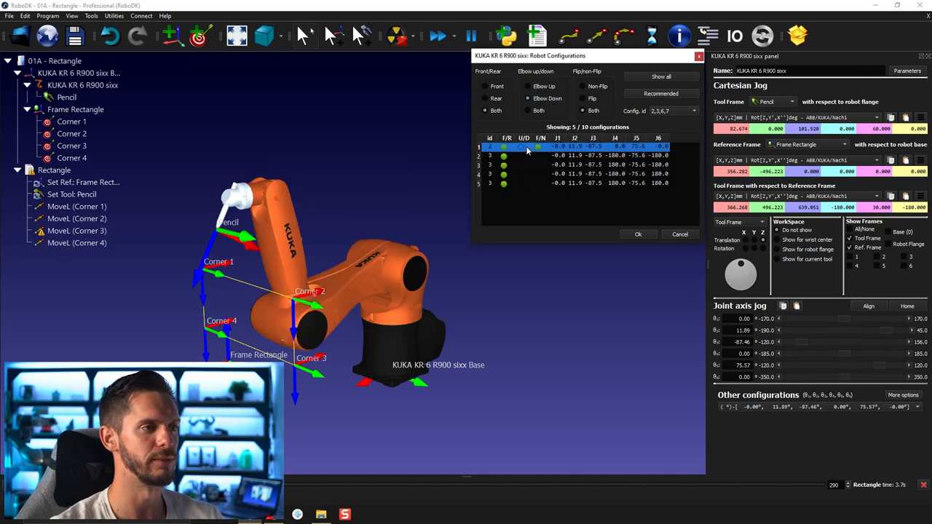
left_click(575, 173)
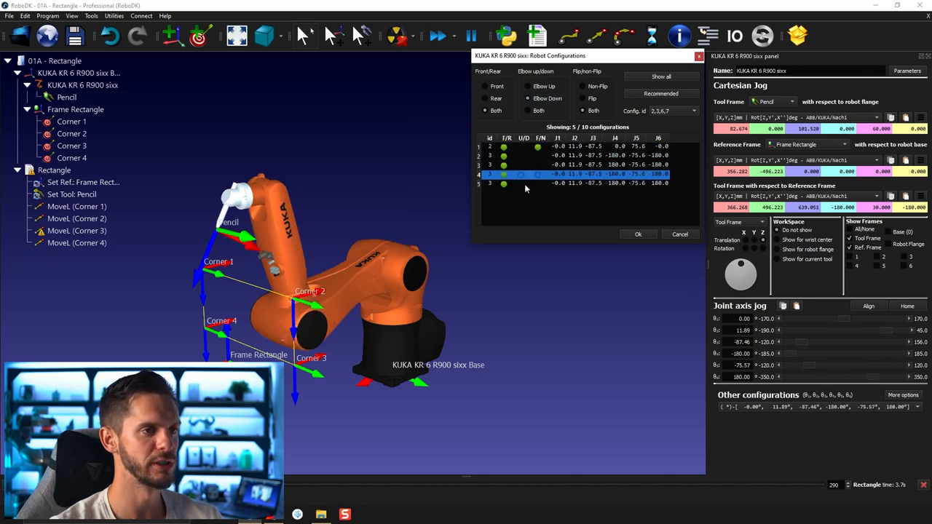
left_click(582, 184)
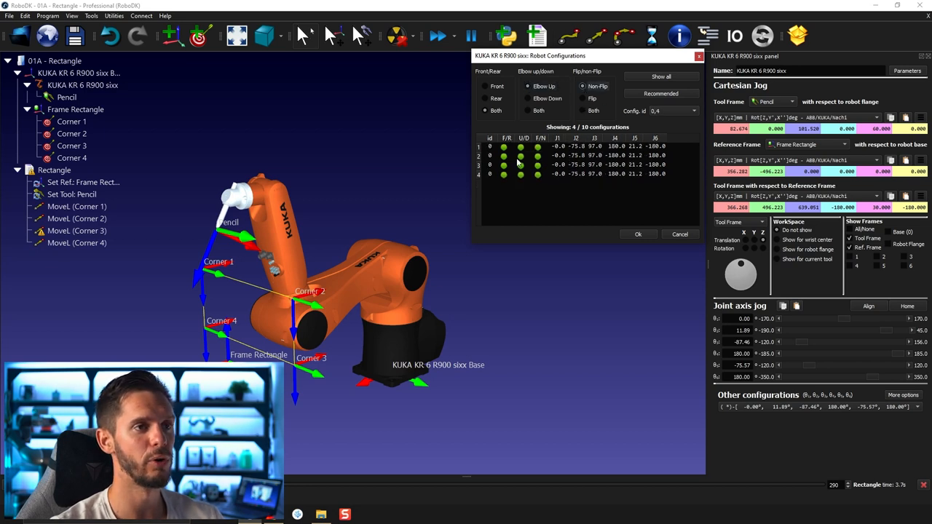
left_click(575, 146)
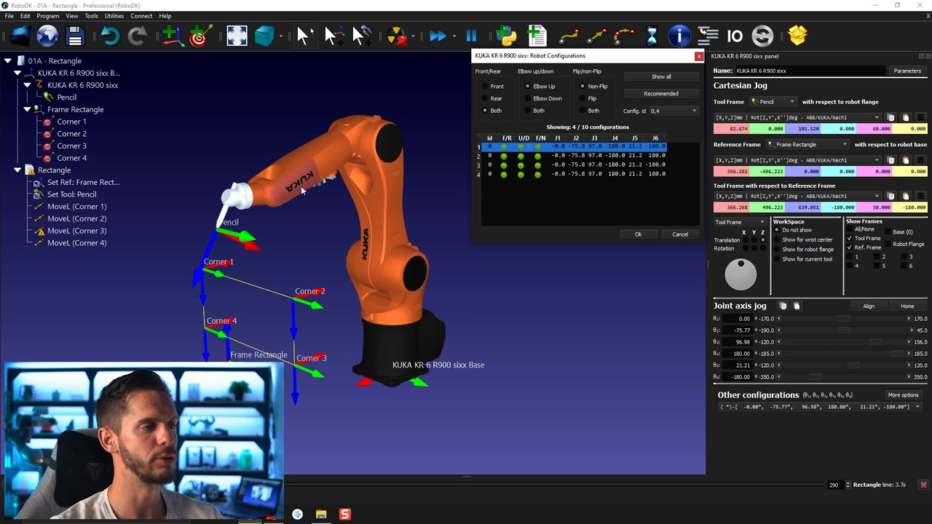
mouse_move(629, 107)
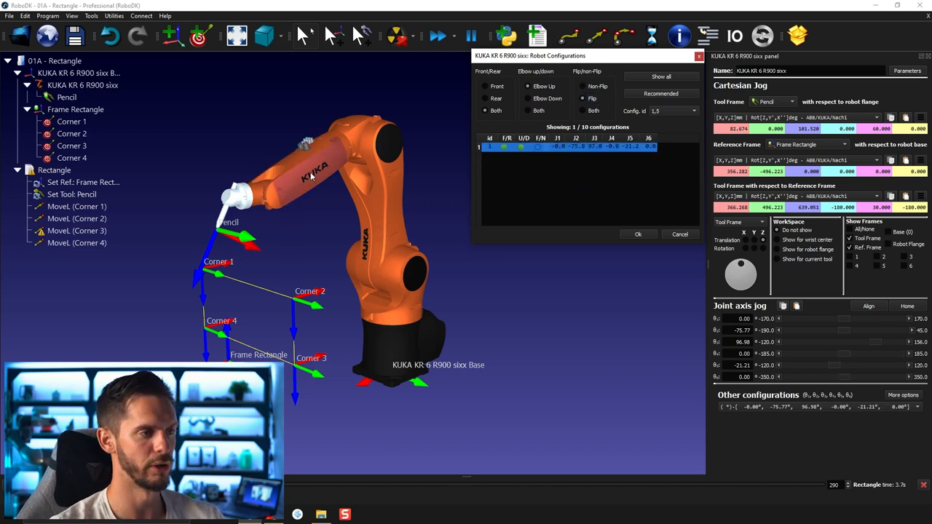
mouse_move(289, 192)
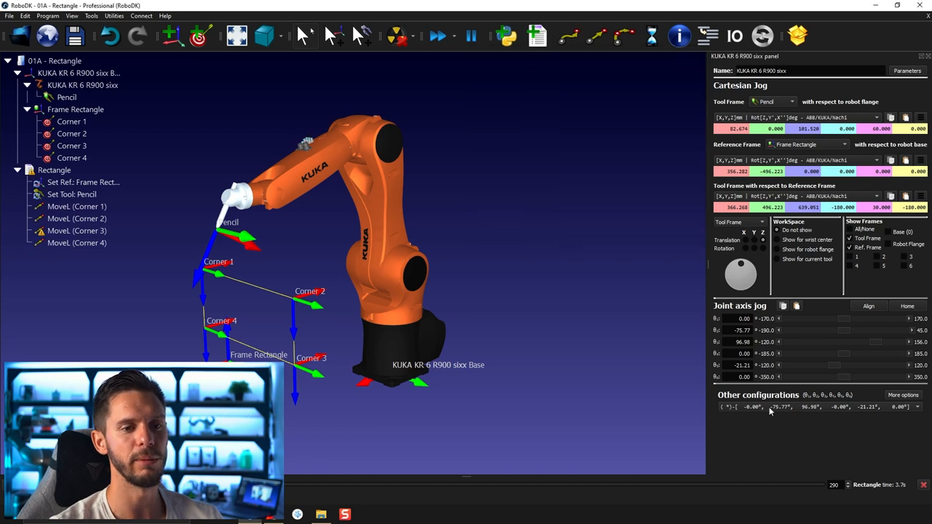
mouse_move(471, 316)
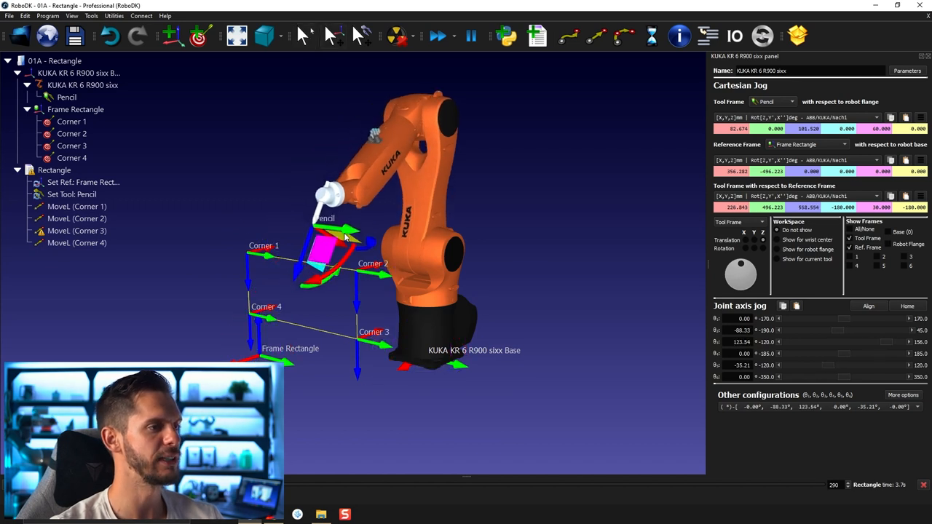
Create a target at the robot's current pose and name it Test_Config
left_click(198, 34)
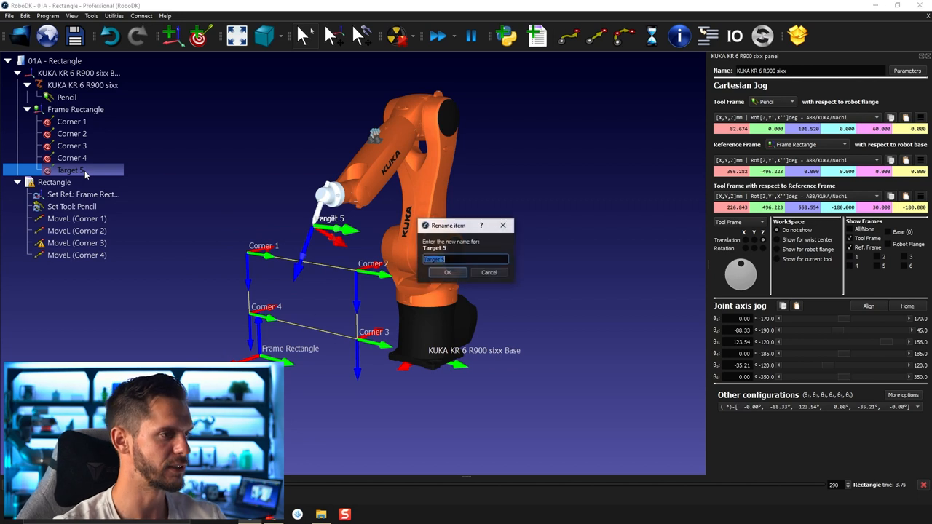
type("Test_Config")
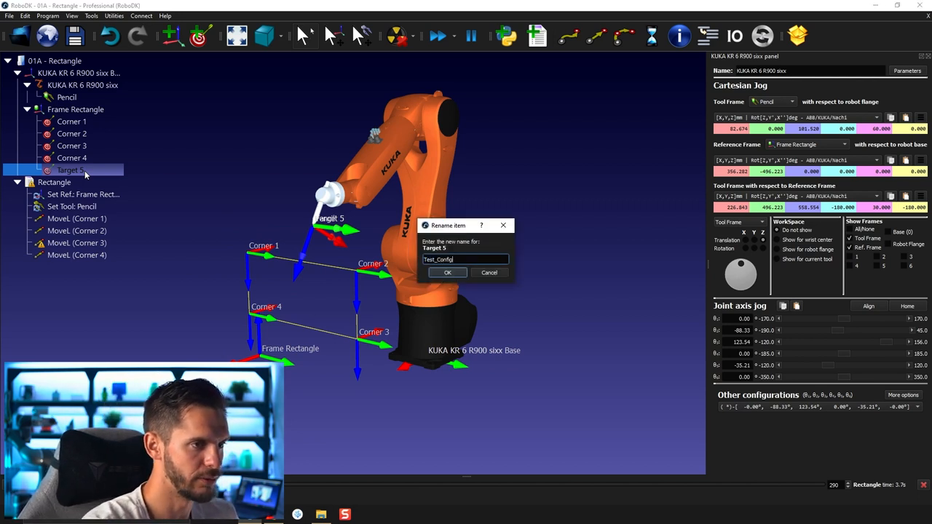
left_click(447, 272)
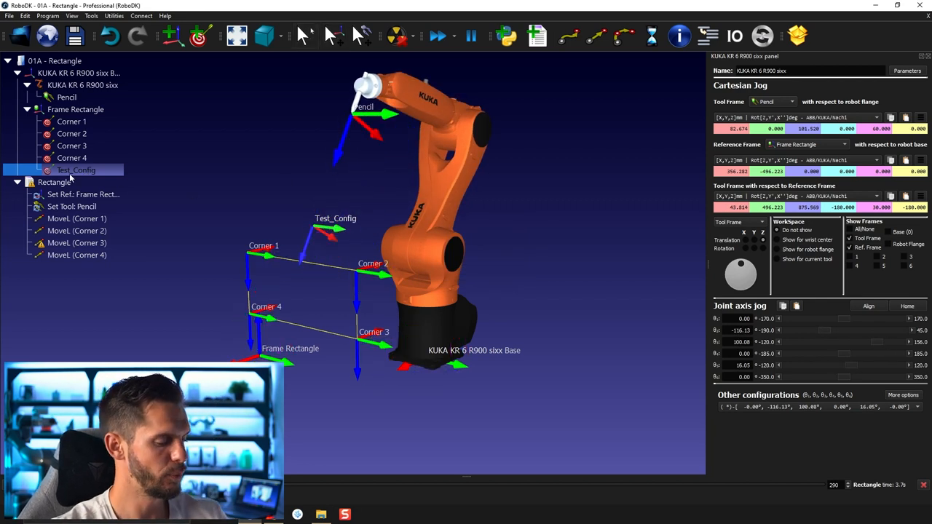
Preview other arm configurations reaching Test_Config from its properties, returning to the original pose
double_click(76, 169)
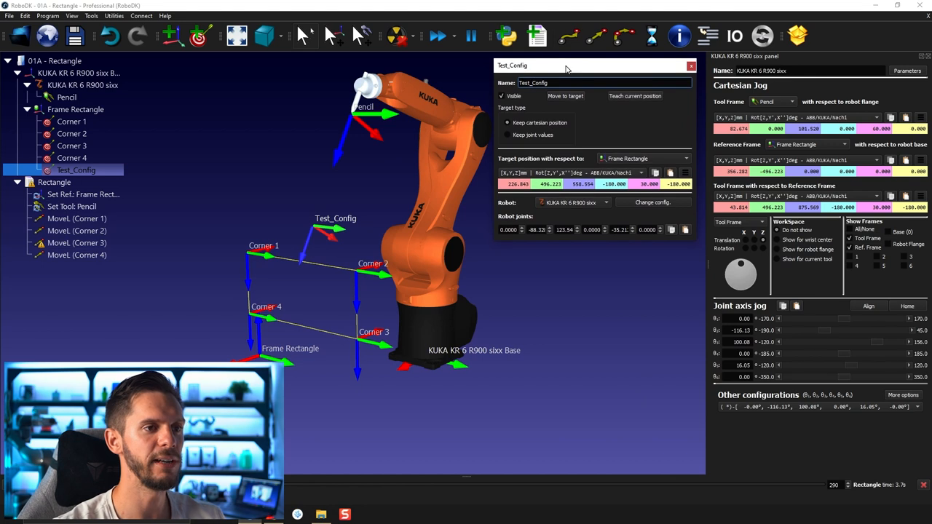
mouse_move(568, 70)
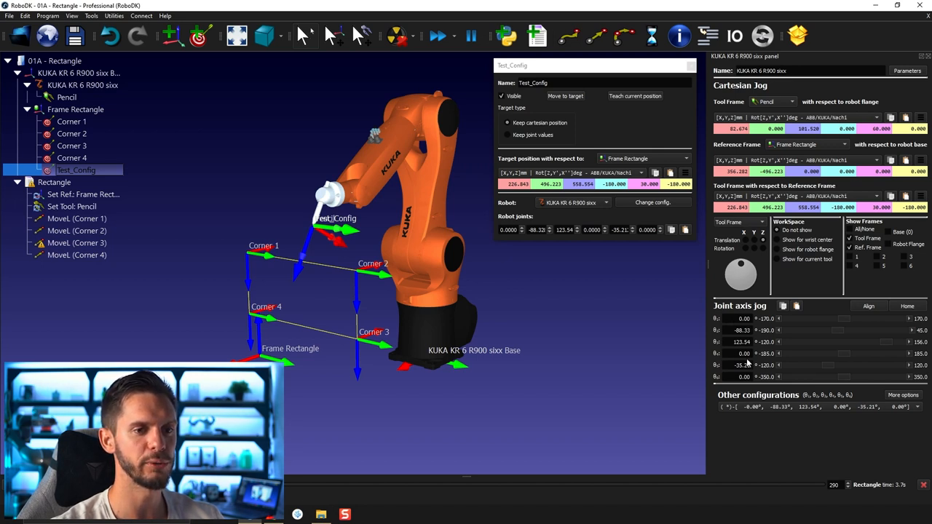
mouse_move(741, 391)
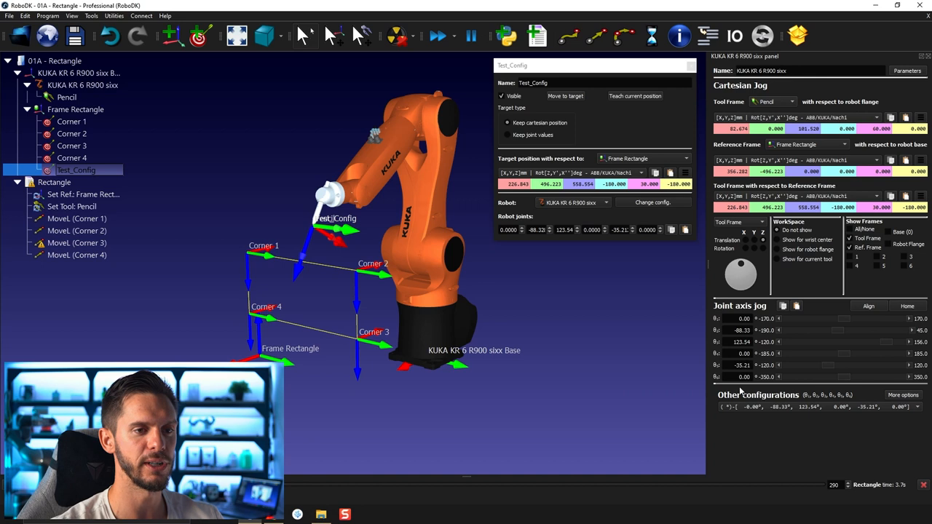
mouse_move(521, 236)
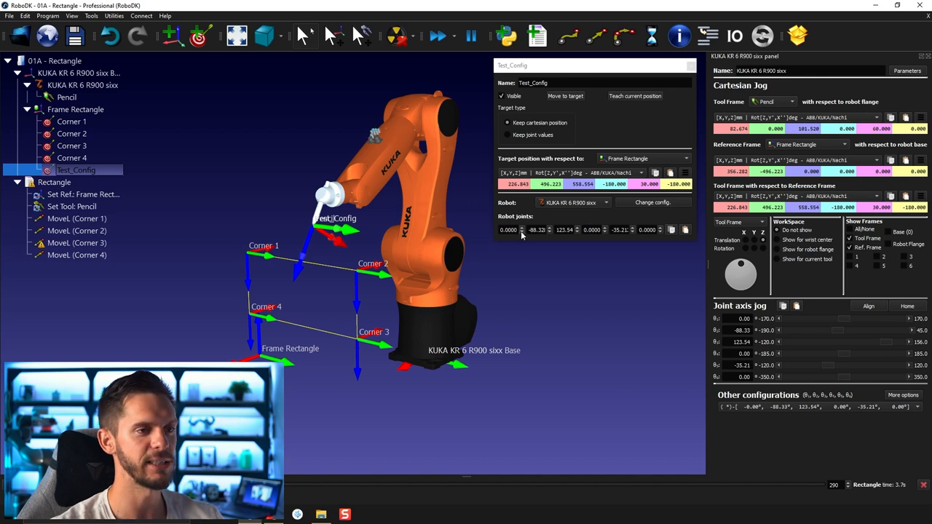
mouse_move(550, 340)
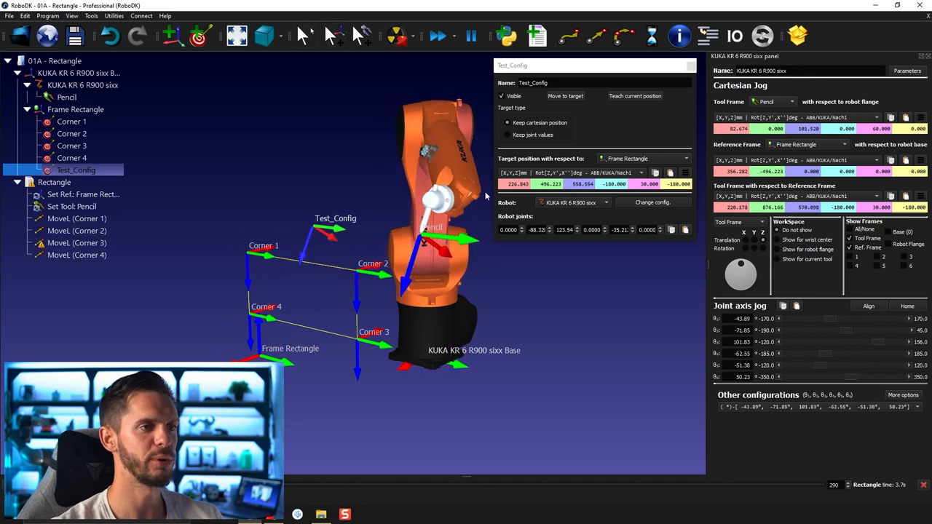
left_click(757, 407)
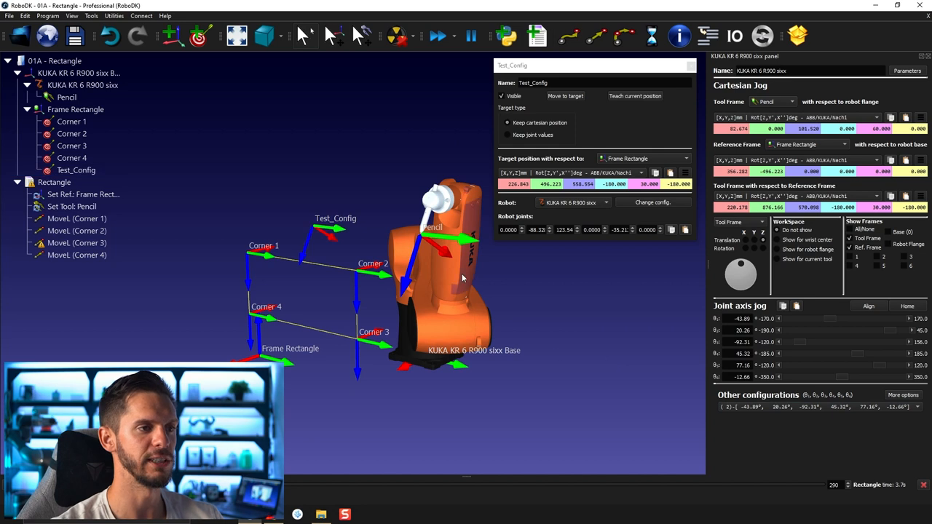
left_click(76, 169)
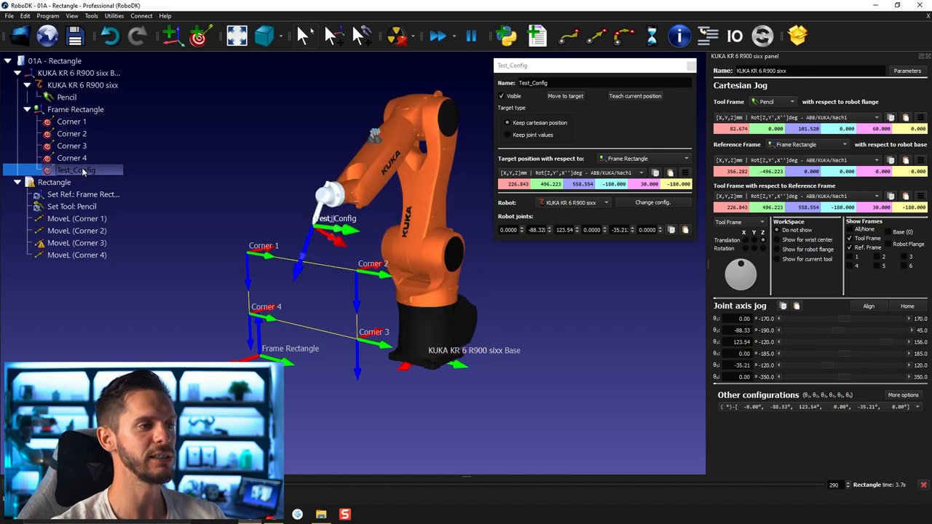
mouse_move(448, 256)
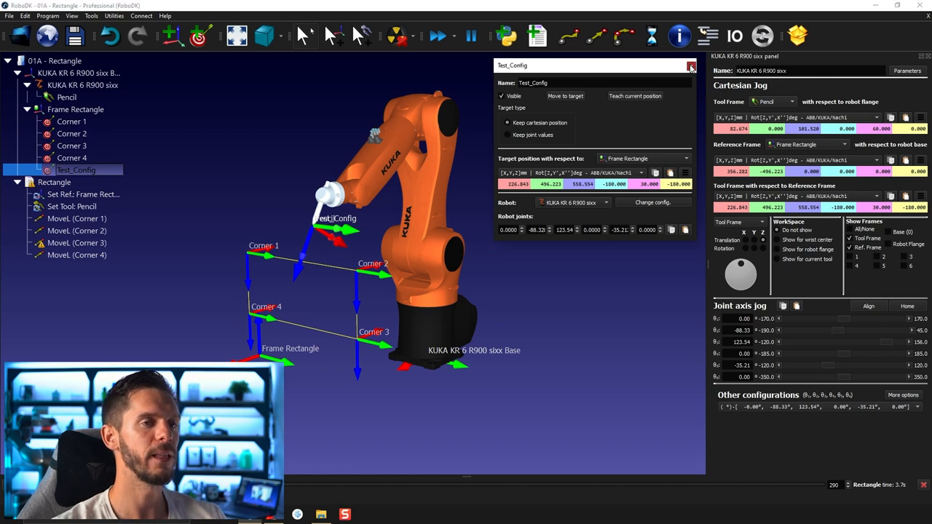
Teach the robot's current joint values into the Corner 1 and Corner 2 targets
left_click(690, 65)
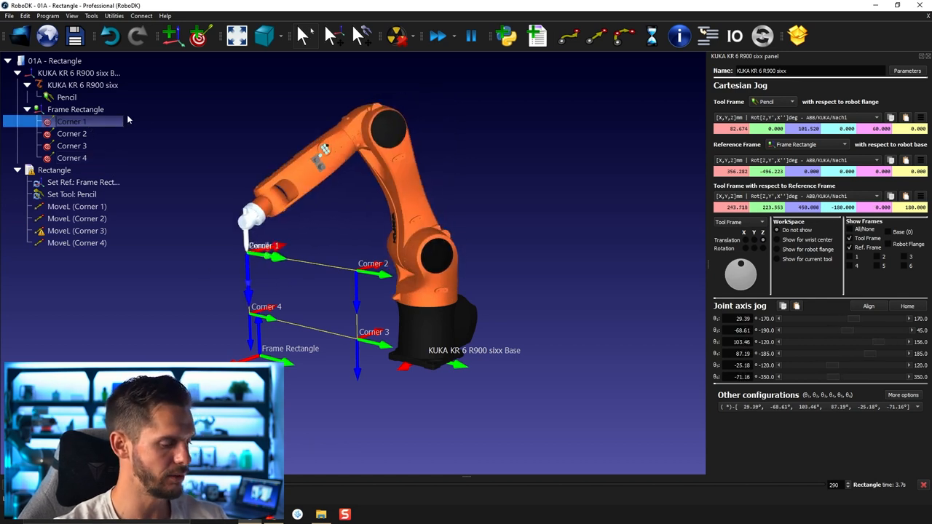
double_click(71, 123)
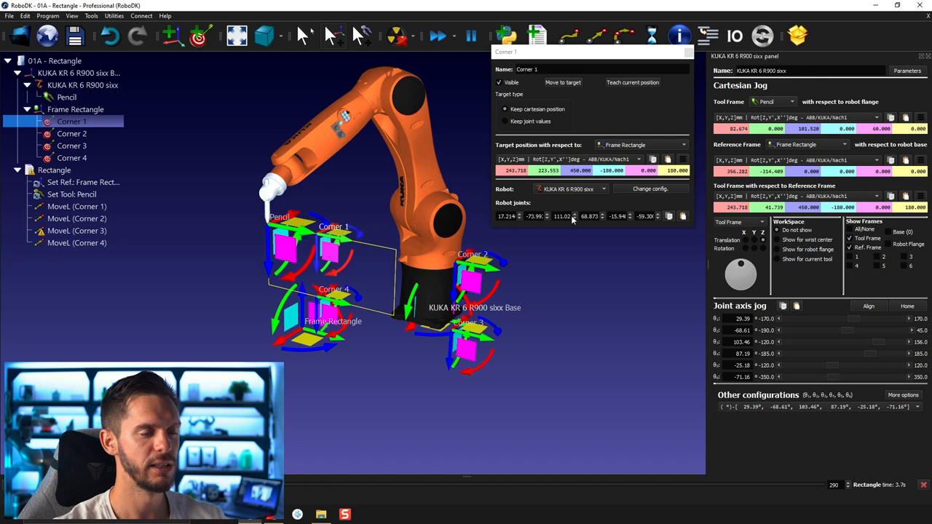
mouse_move(338, 341)
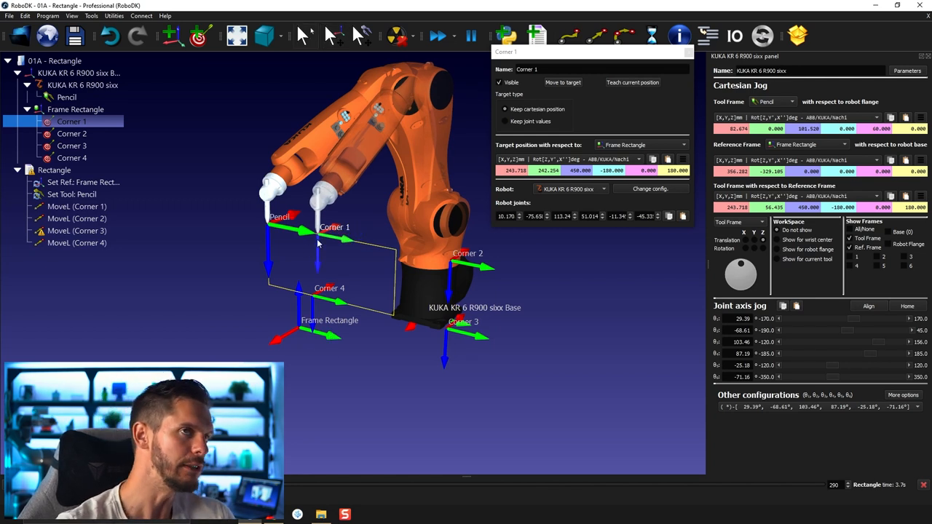
mouse_move(364, 304)
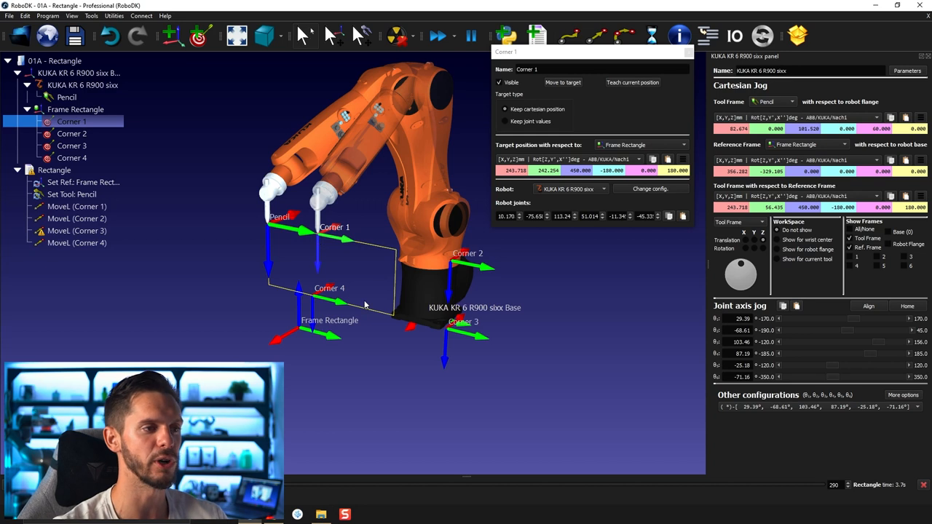
mouse_move(311, 400)
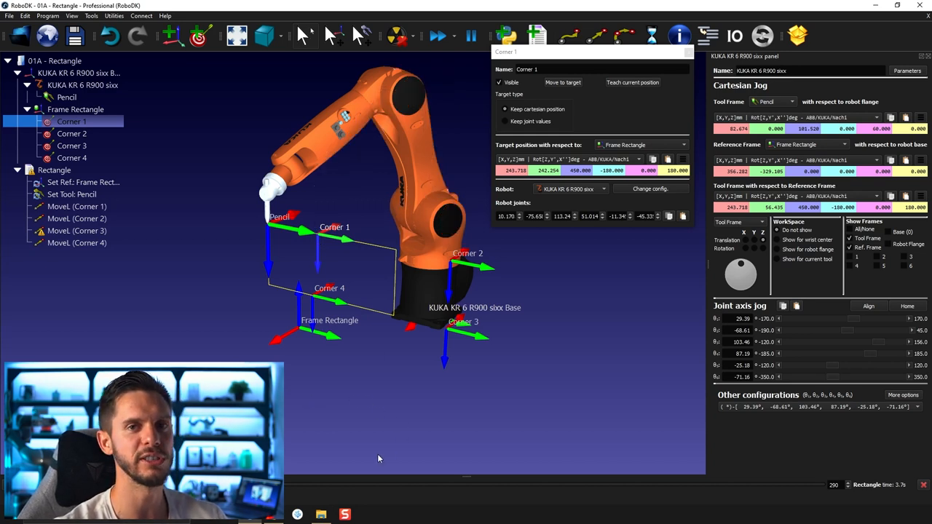
mouse_move(329, 343)
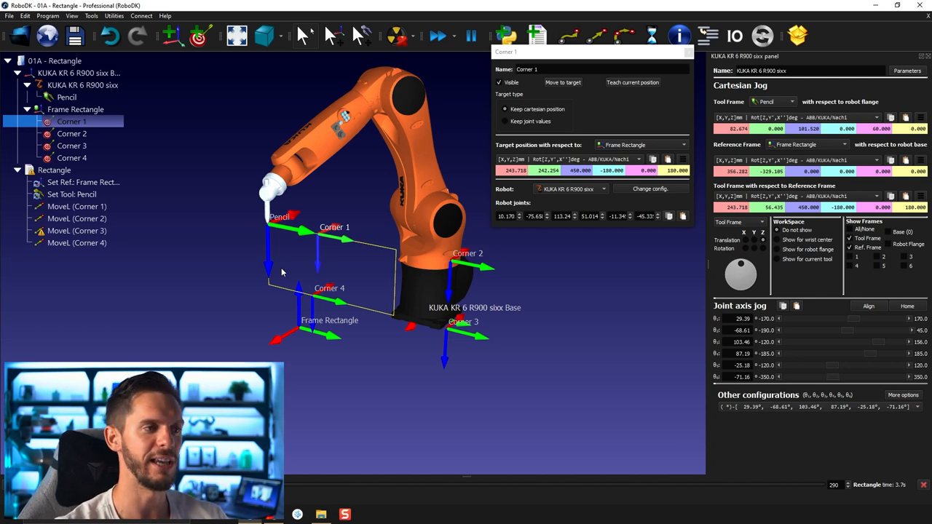
mouse_move(512, 260)
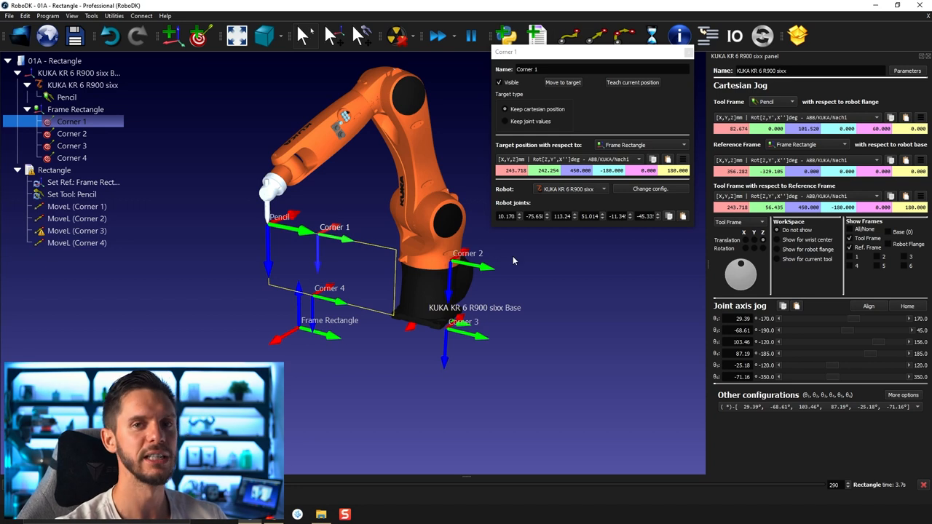
mouse_move(532, 323)
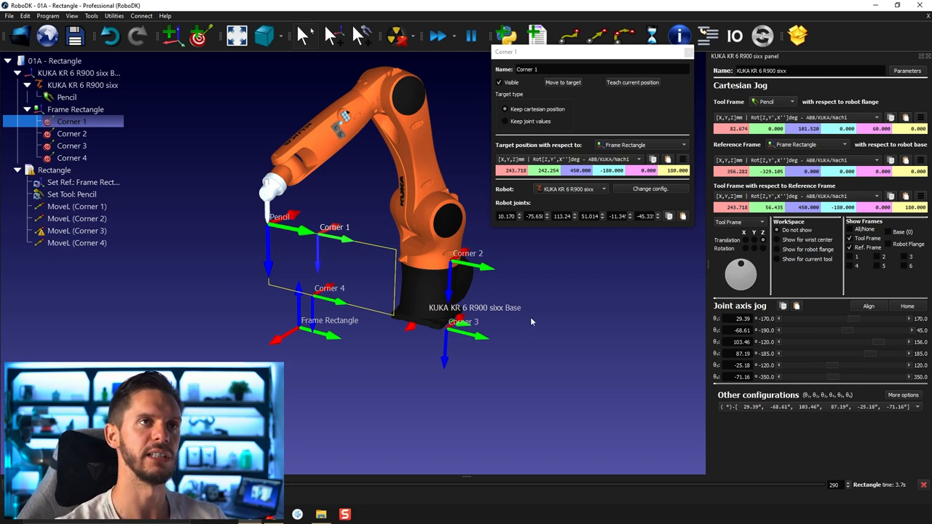
mouse_move(510, 341)
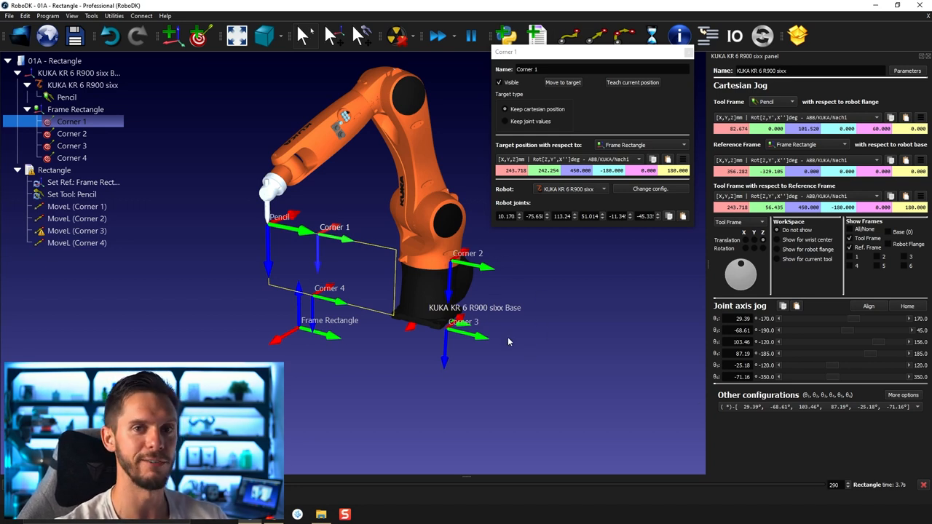
mouse_move(329, 416)
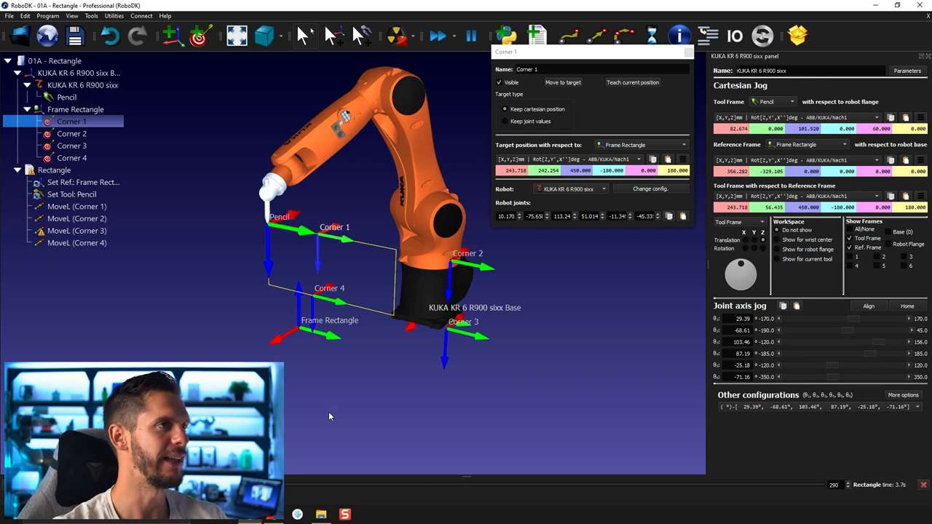
mouse_move(141, 268)
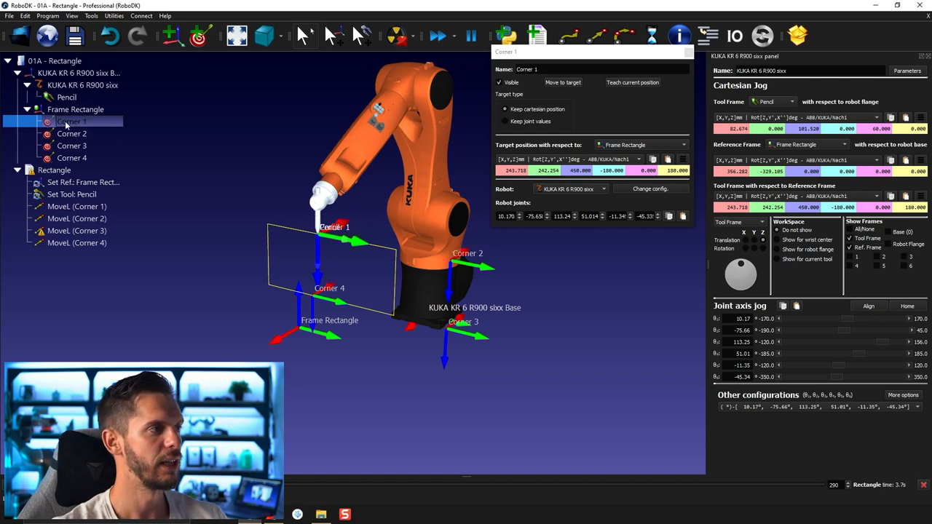
mouse_move(114, 161)
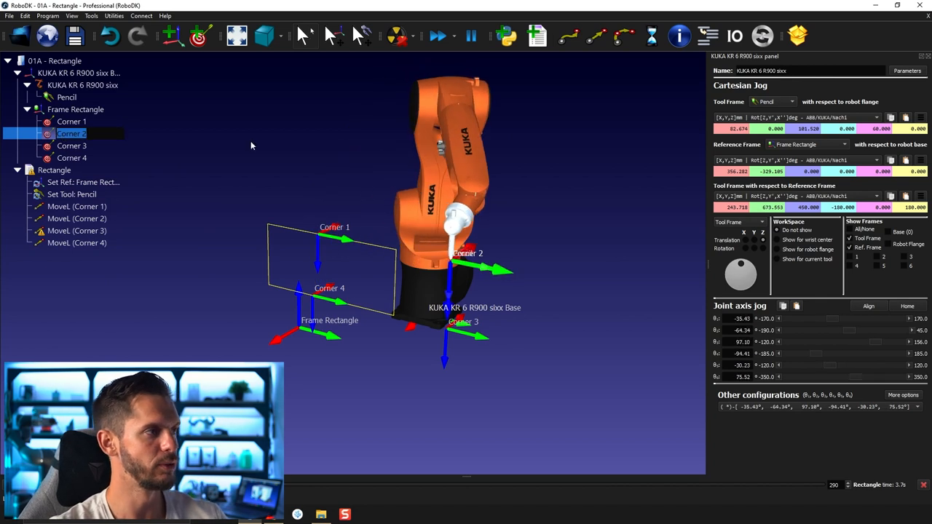
double_click(71, 134)
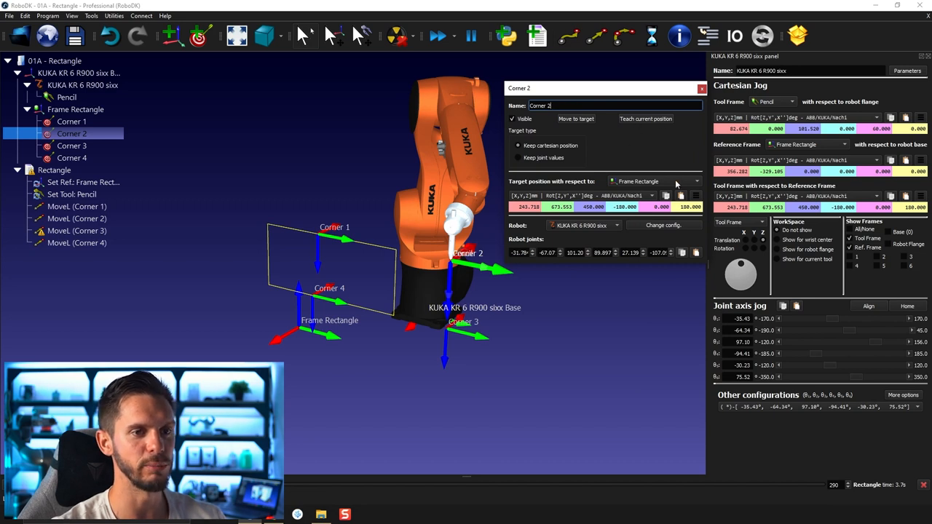
mouse_move(479, 253)
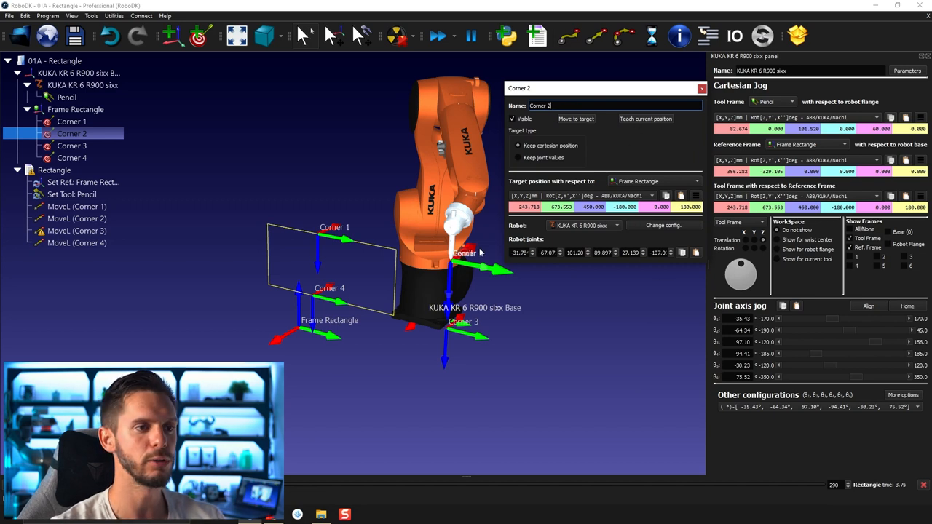
left_click(645, 120)
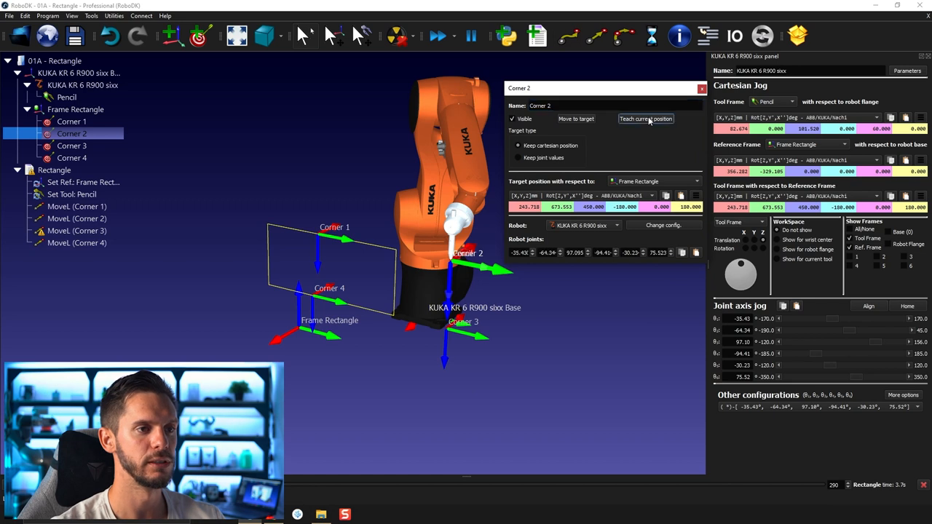
left_click(701, 89)
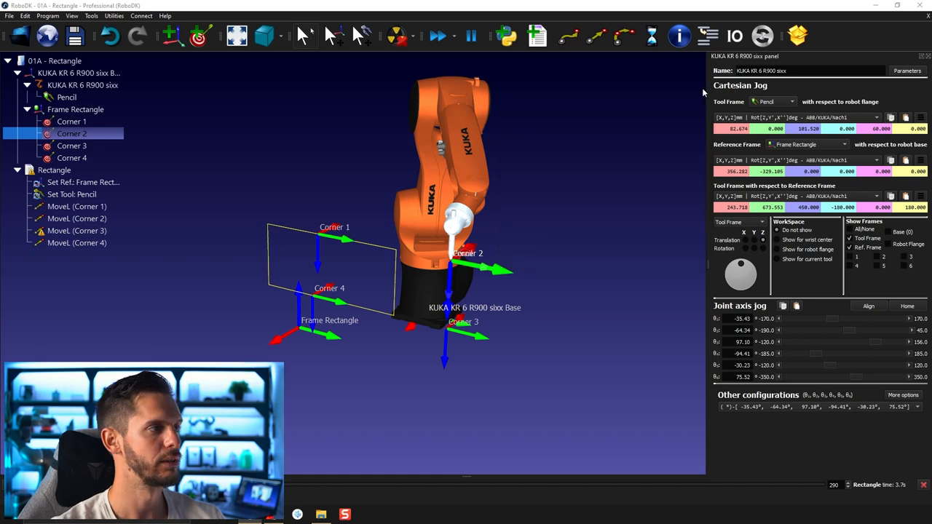
Teach the robot's current joint values into the Corner 3 and Corner 4 targets
left_click(71, 146)
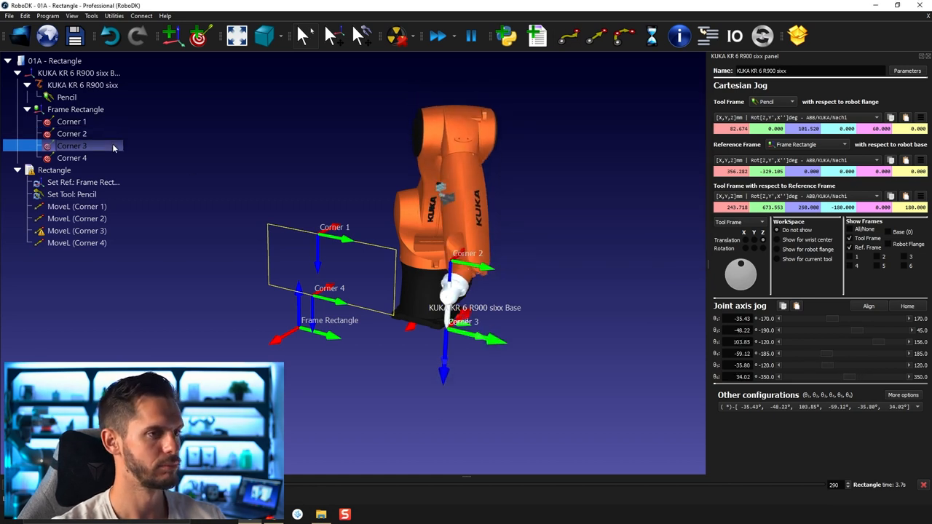
double_click(72, 146)
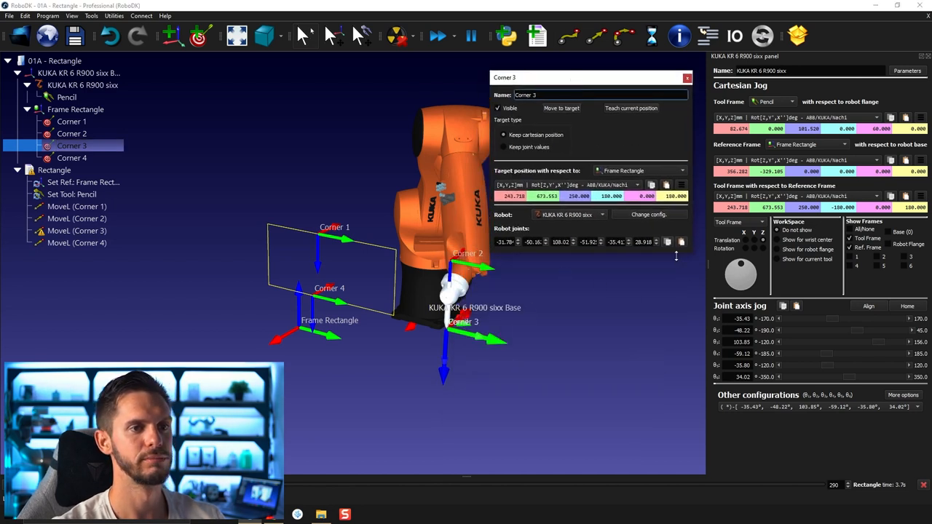
left_click(631, 107)
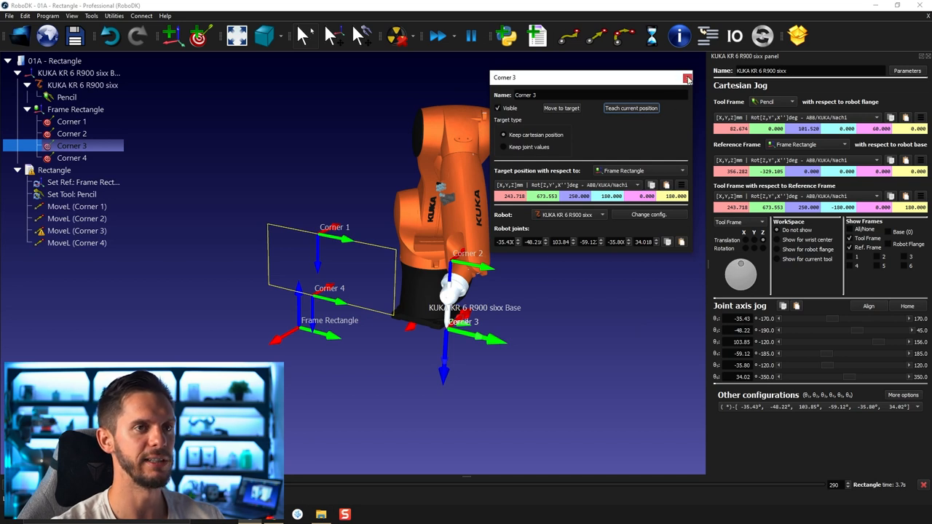
left_click(684, 78)
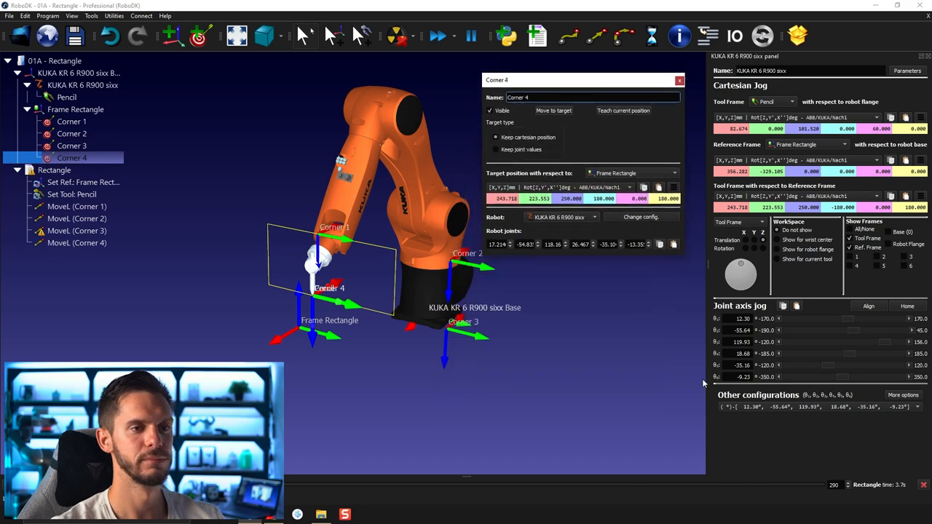
left_click(623, 111)
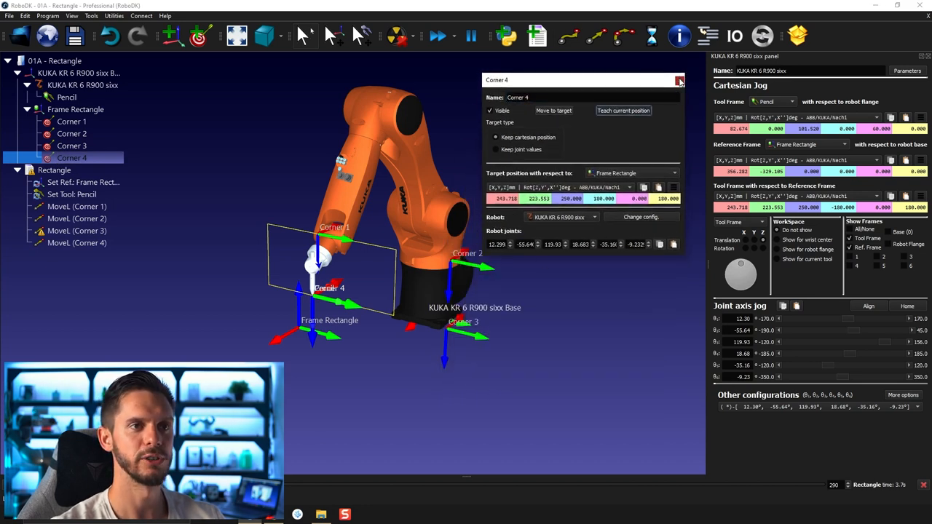
left_click(678, 80)
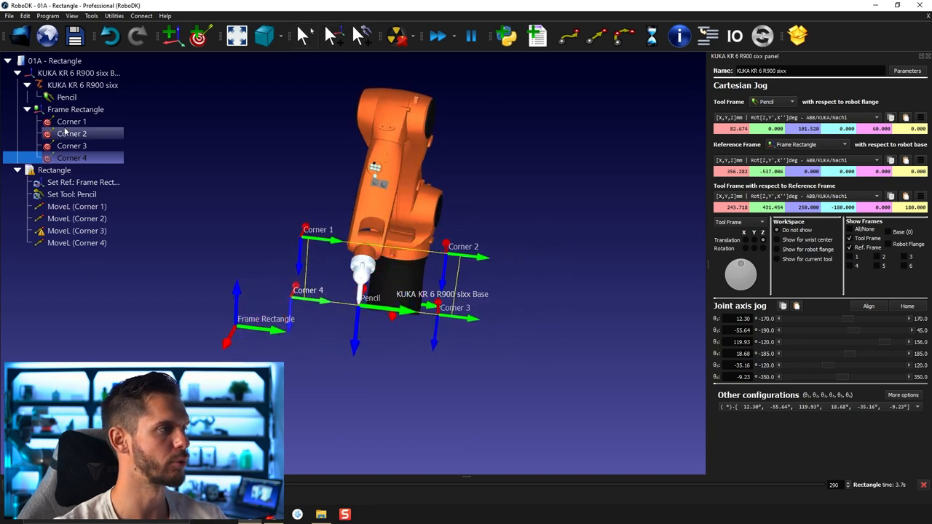
Jump the robot through Corner 3 and Corner 4, finishing back at Corner 2
right_click(71, 122)
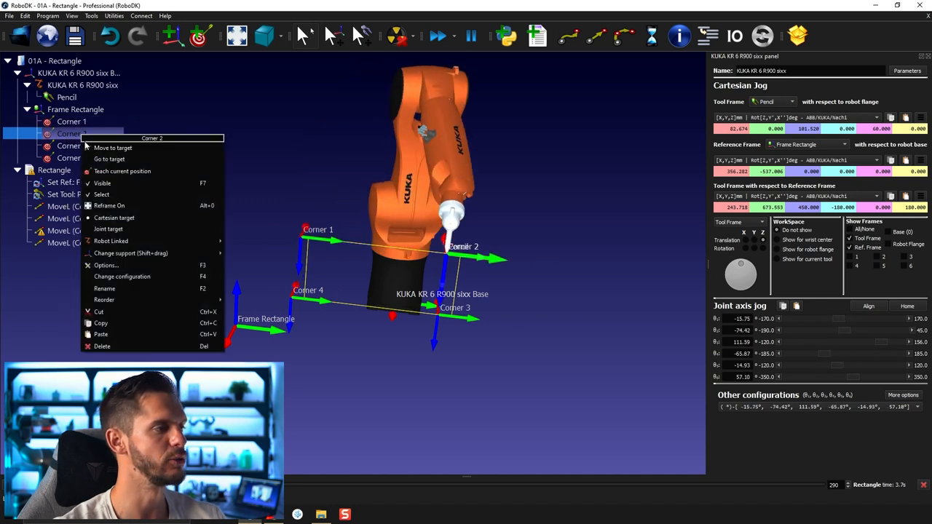
left_click(114, 148)
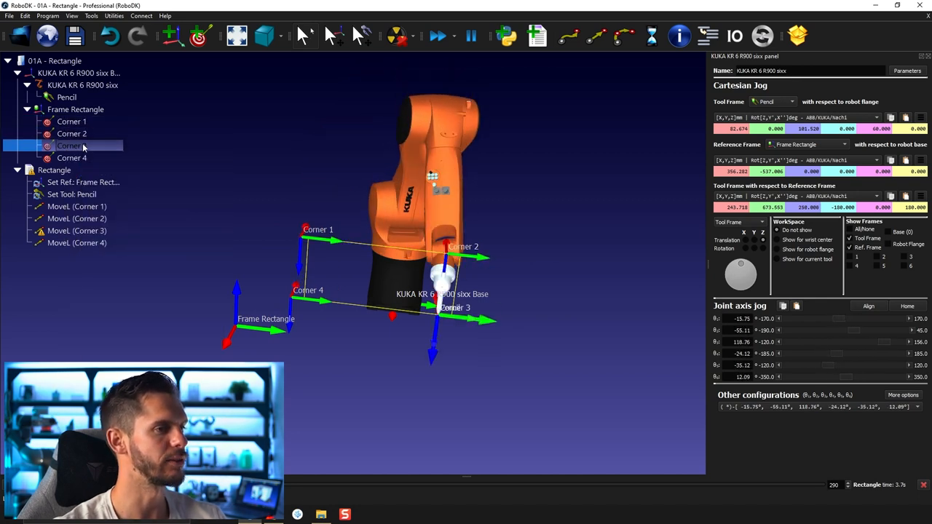
left_click(72, 157)
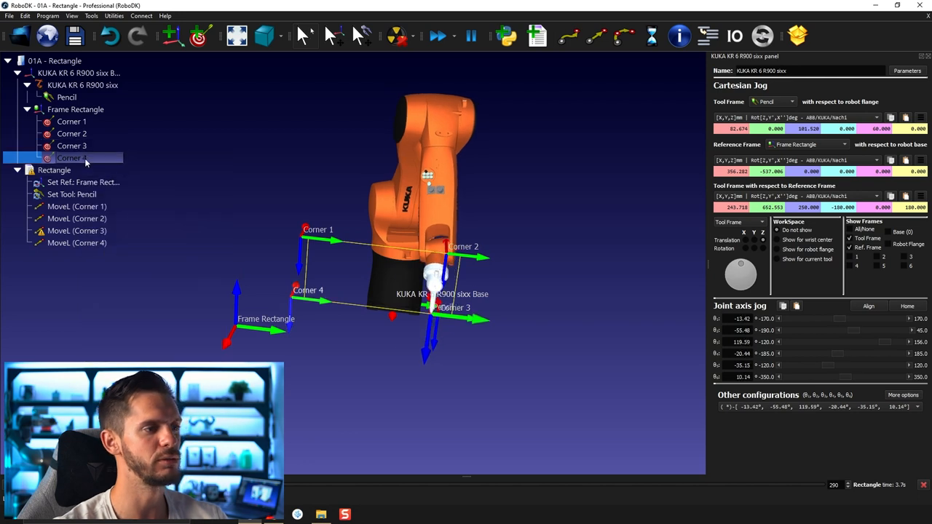
right_click(73, 158)
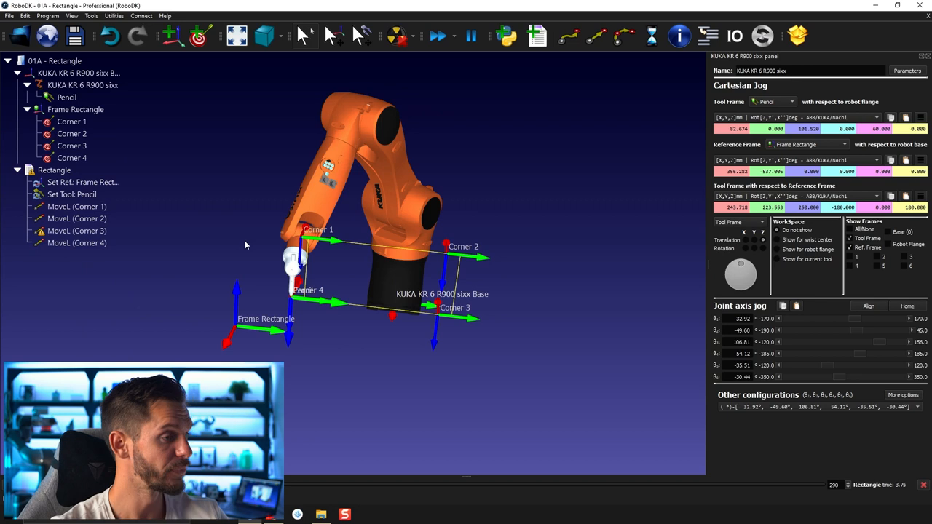
left_click(71, 134)
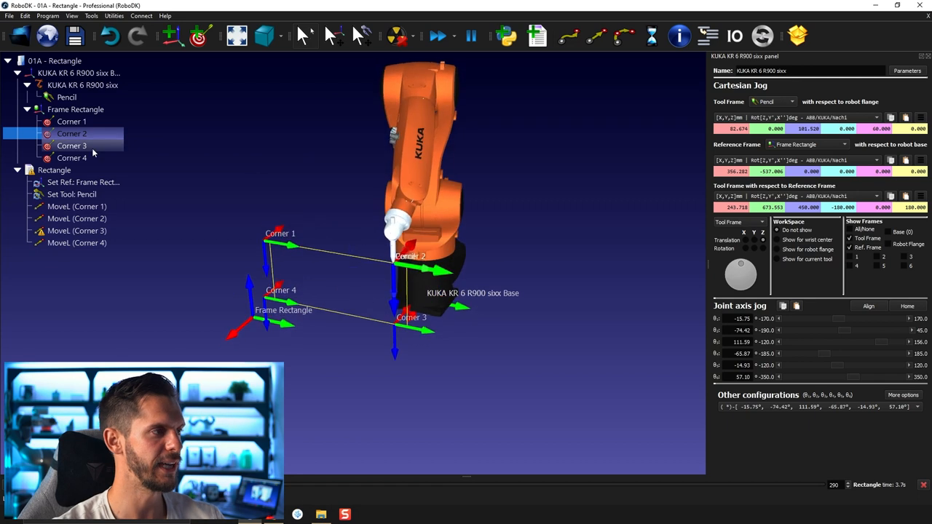
Teach the robot's current, differently configured joints into the Corner 2 target
double_click(72, 134)
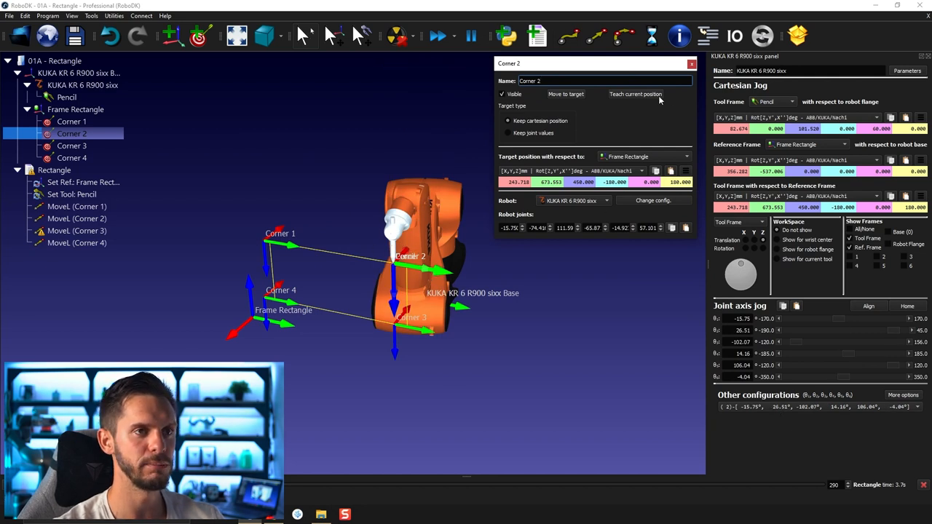
left_click(635, 93)
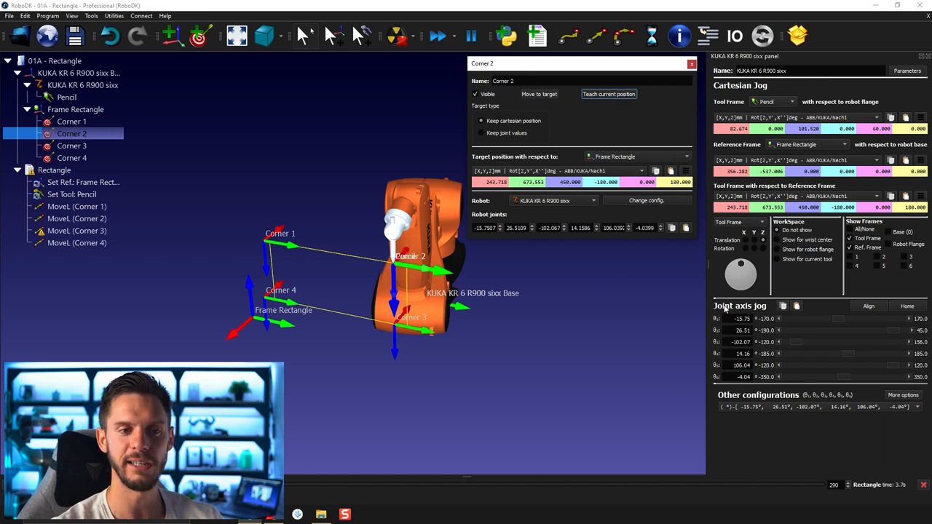
left_click(690, 64)
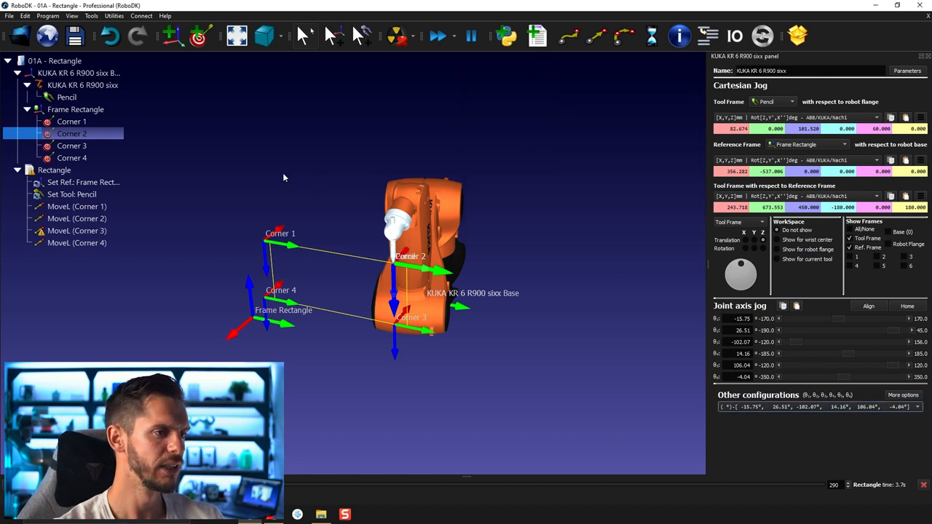
Toggle the robot between Corner 1, the retaught Corner 2 and Corner 3 to compare postures
left_click(72, 122)
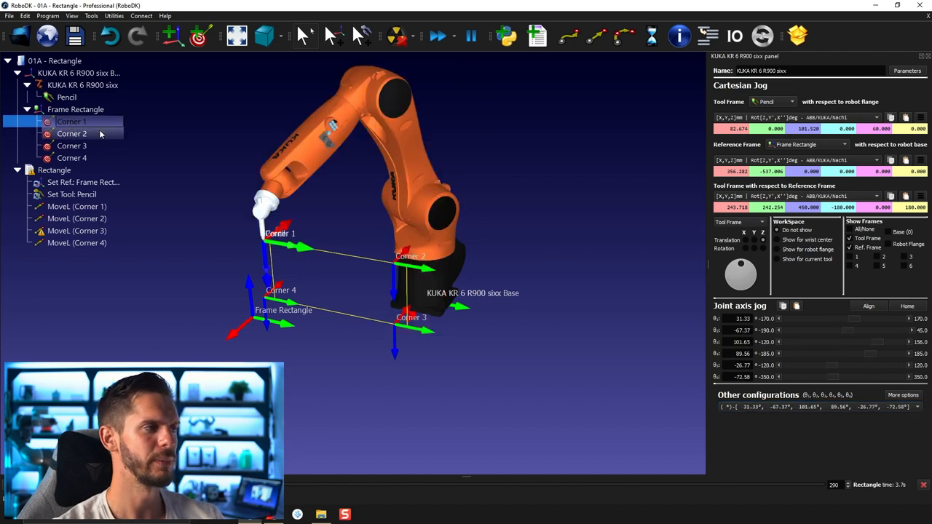
left_click(71, 134)
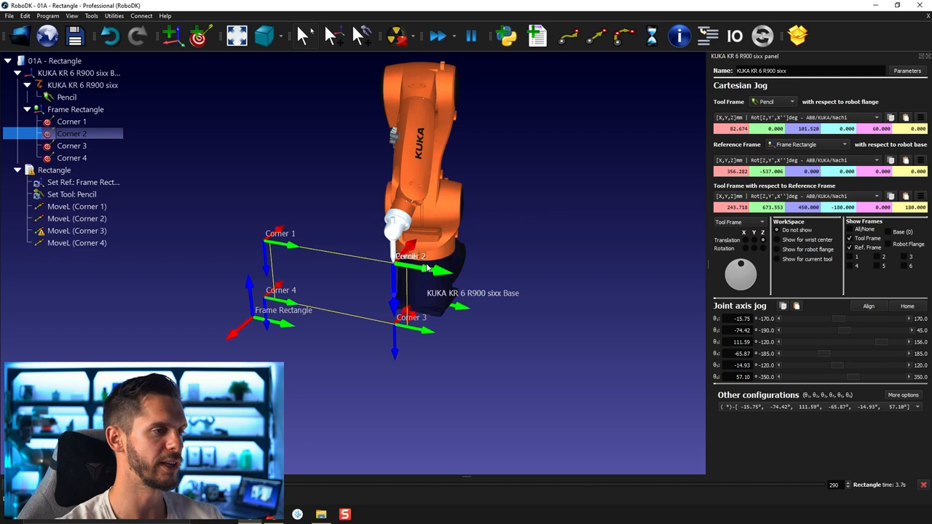
left_click(71, 146)
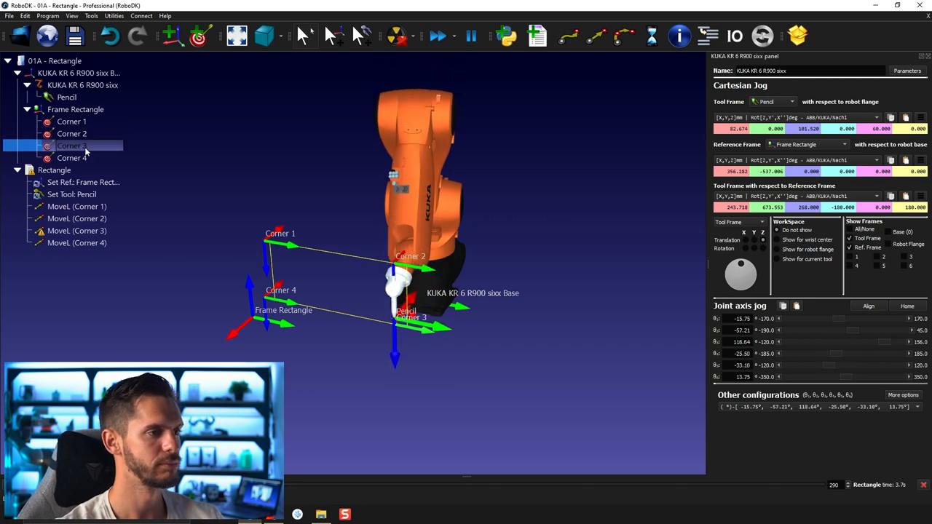
left_click(71, 122)
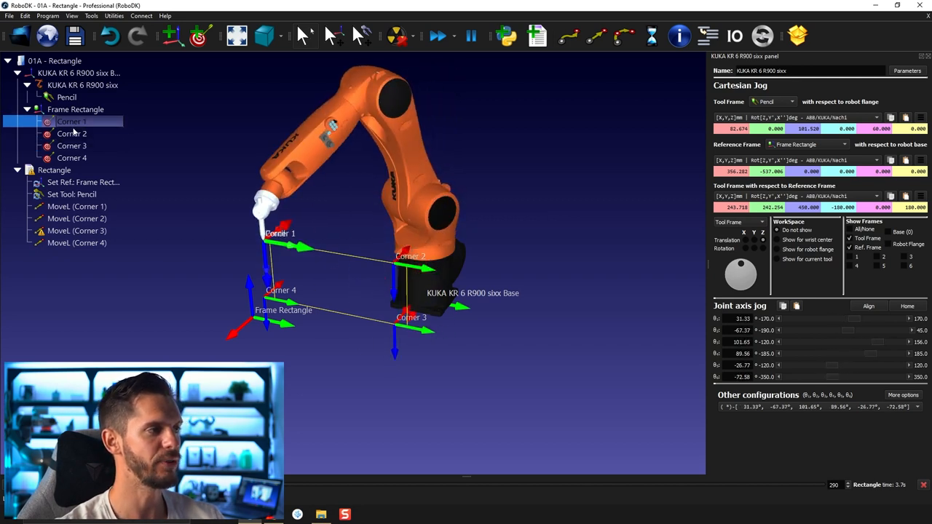
left_click(71, 133)
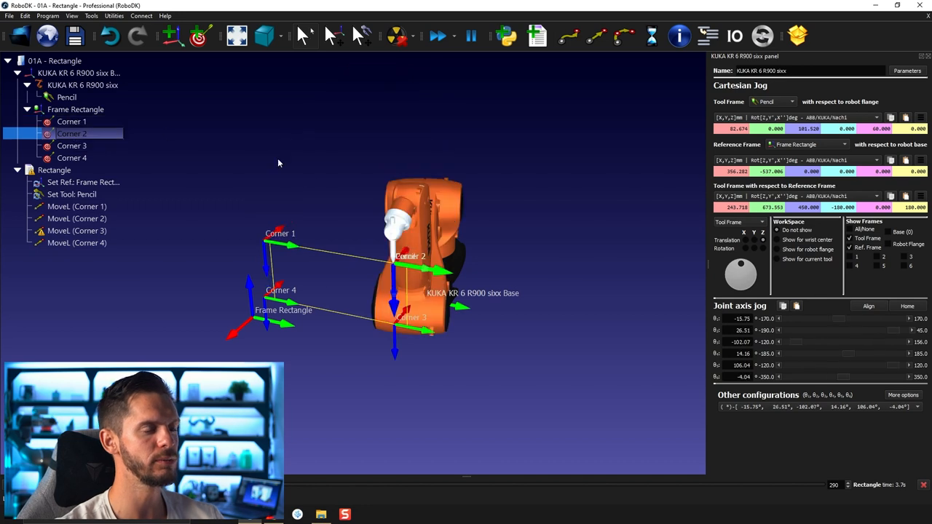
mouse_move(492, 242)
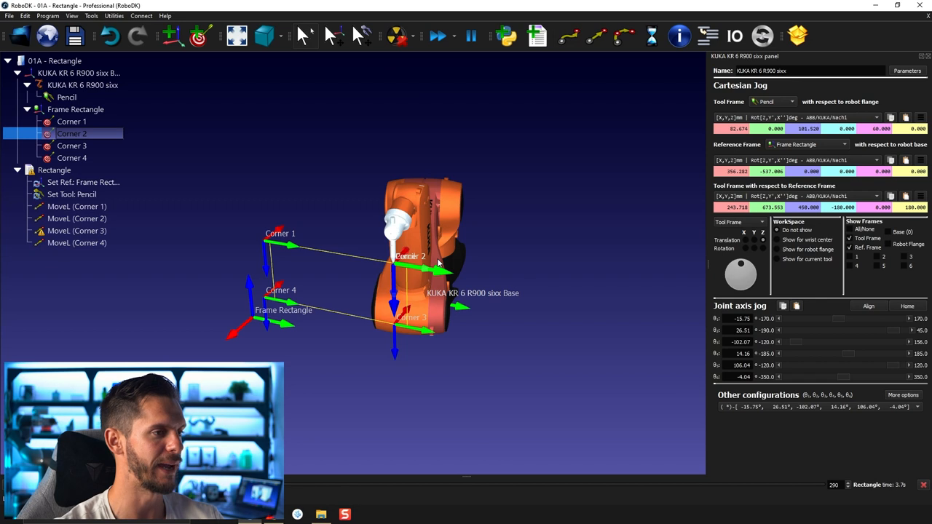
left_click(71, 122)
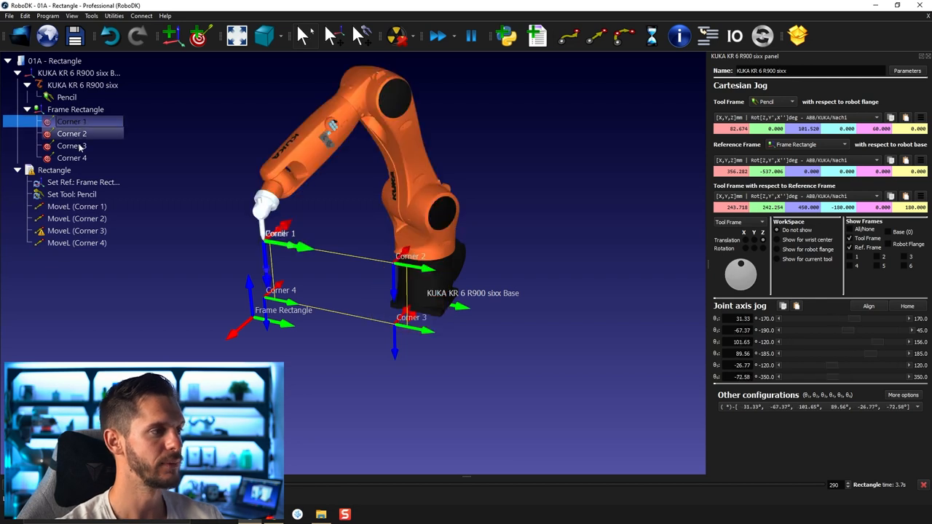
Change the Rectangle program's corner moves to joint motions and run it to see the curved path
left_click(54, 169)
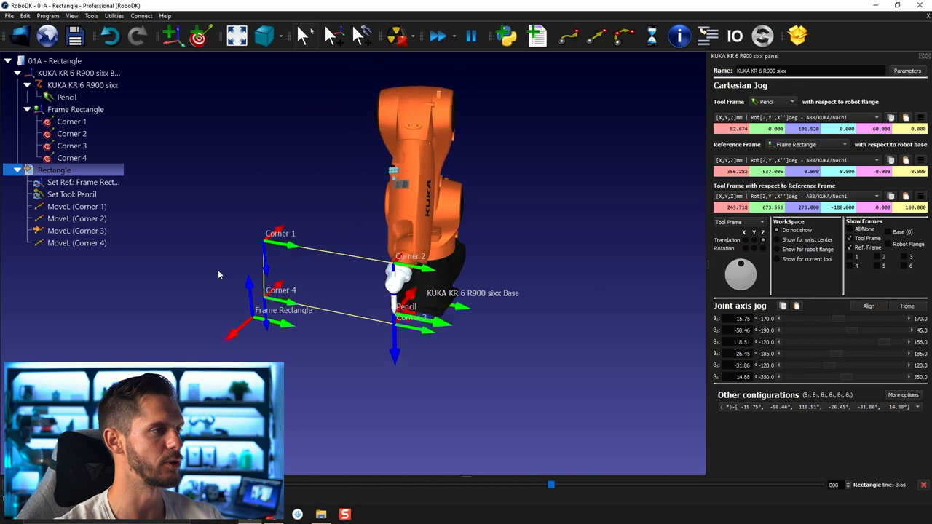
left_click(76, 207)
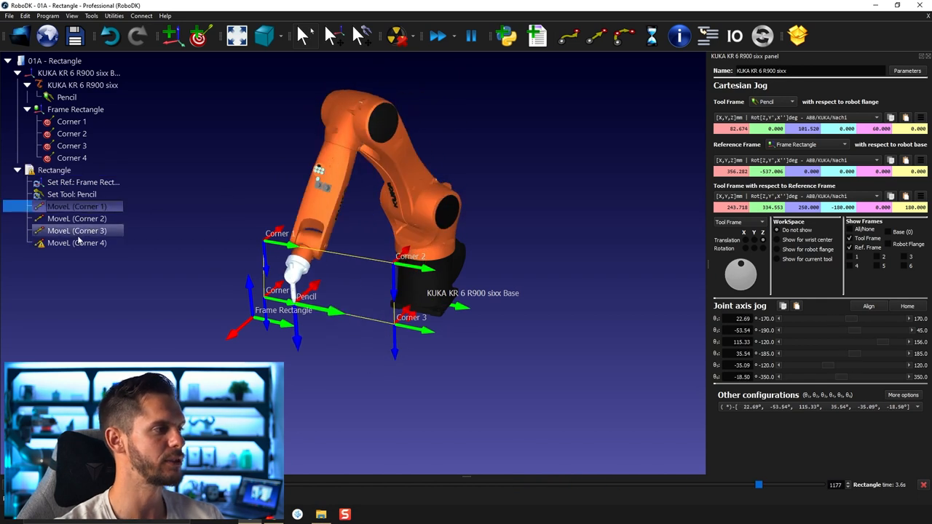
right_click(76, 241)
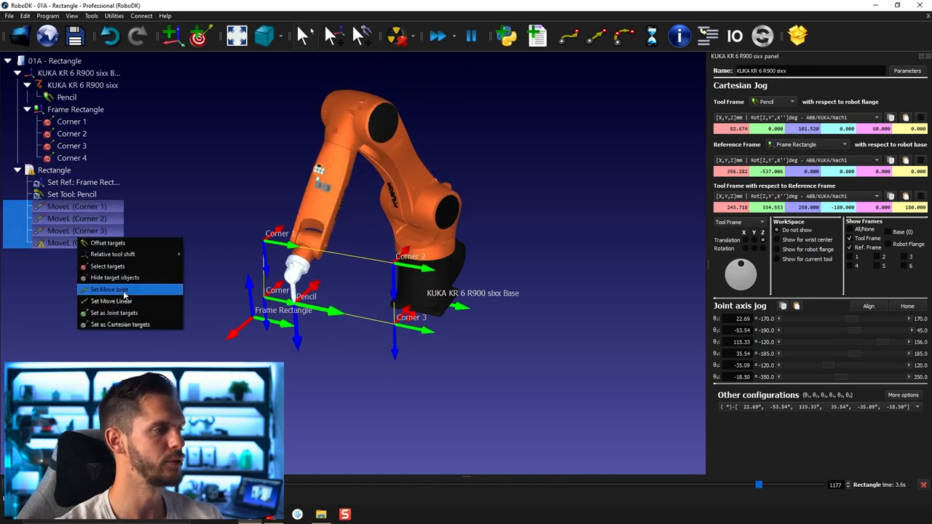
left_click(109, 290)
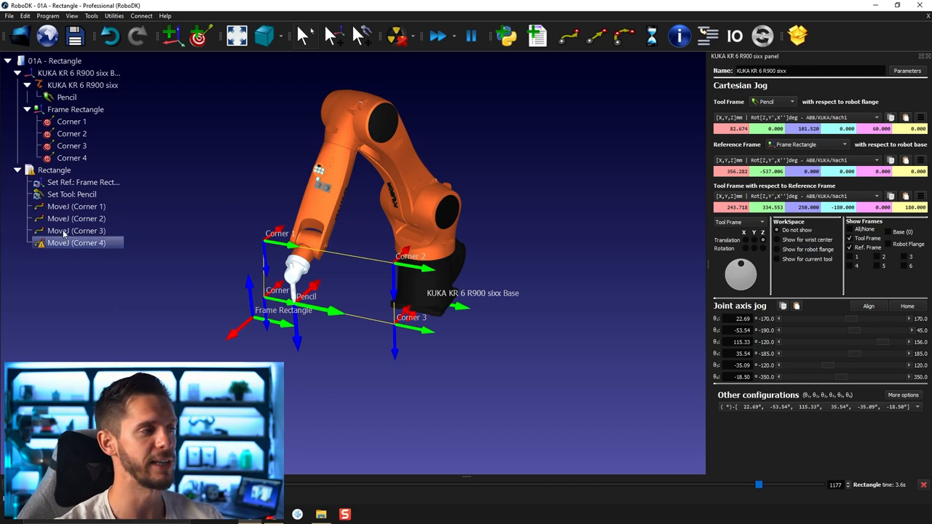
left_click(54, 169)
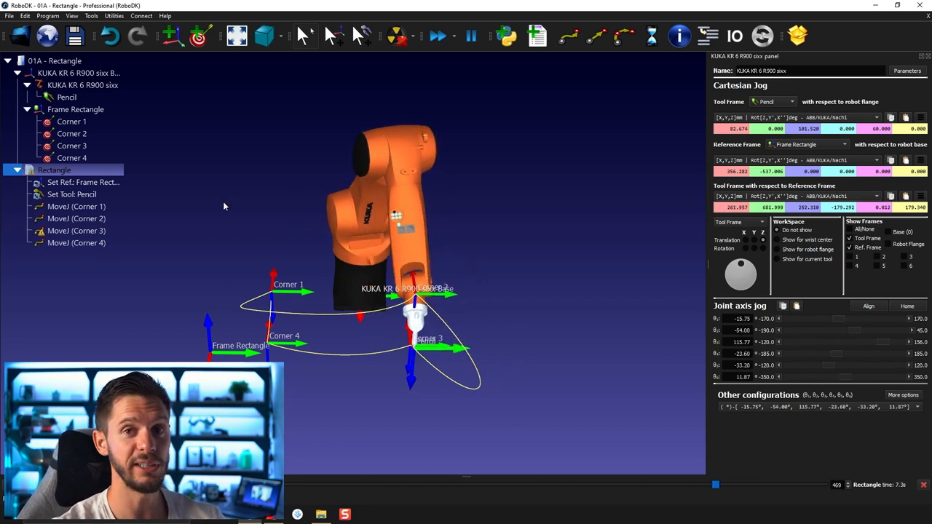
Move the robot to Corner 1 and Corner 2 to check its posture, then select the Rectangle program
left_click(71, 123)
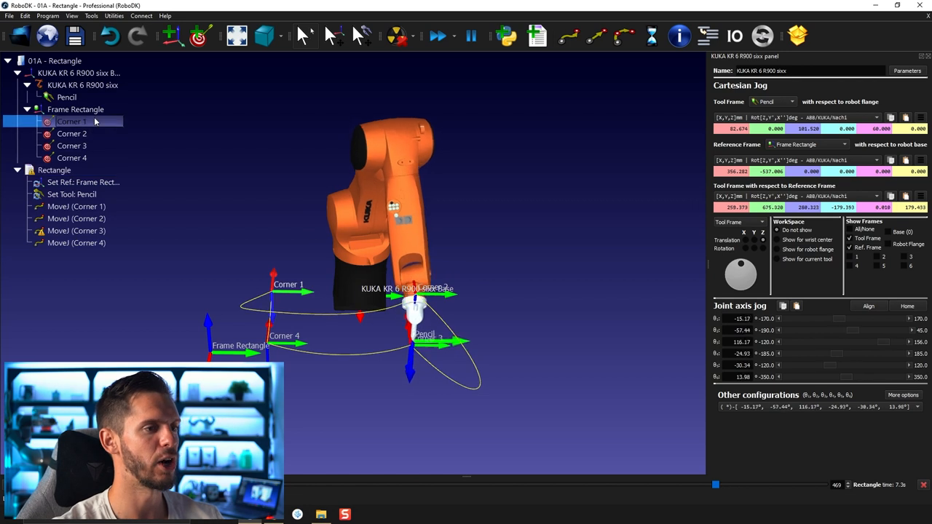
left_click(72, 134)
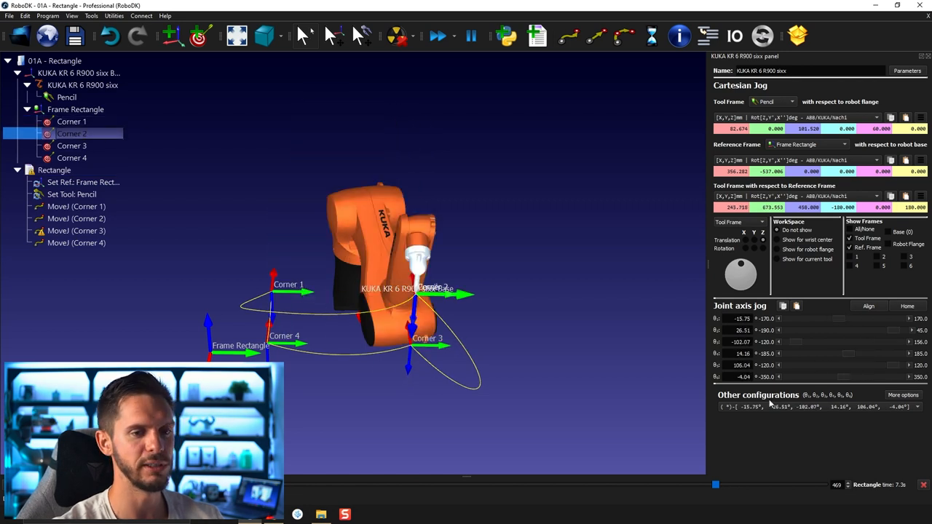
mouse_move(513, 235)
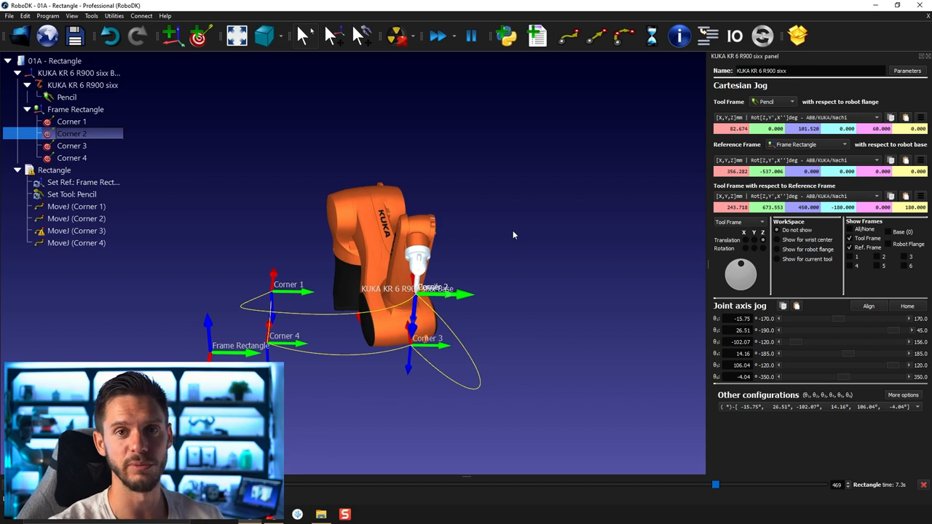
left_click(71, 122)
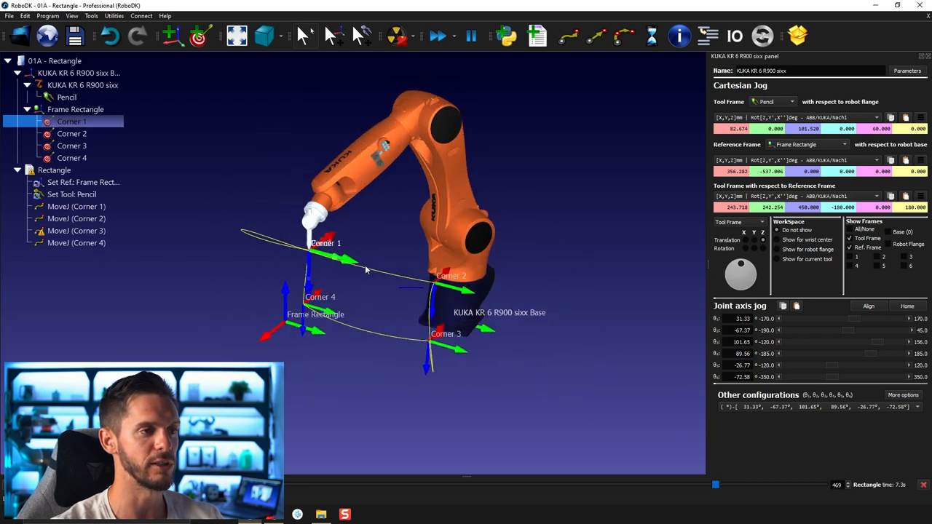
left_click(71, 134)
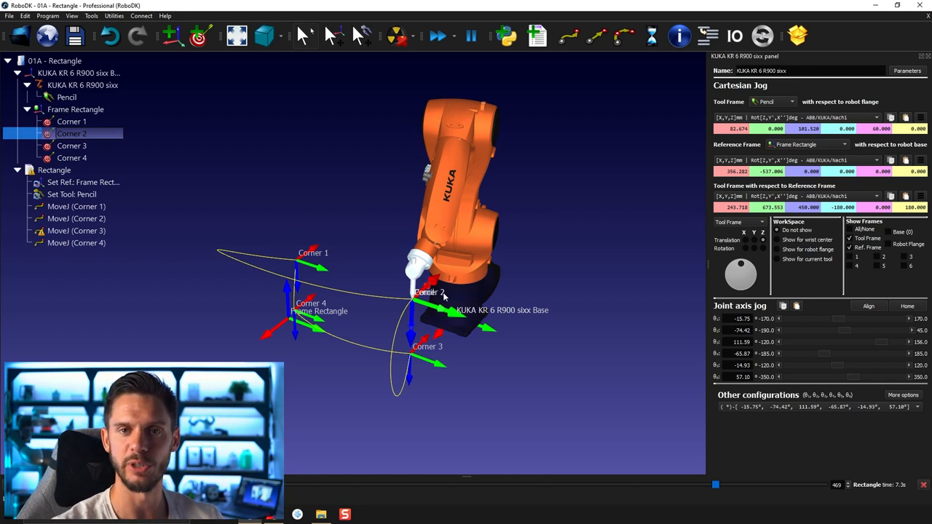
right_click(71, 134)
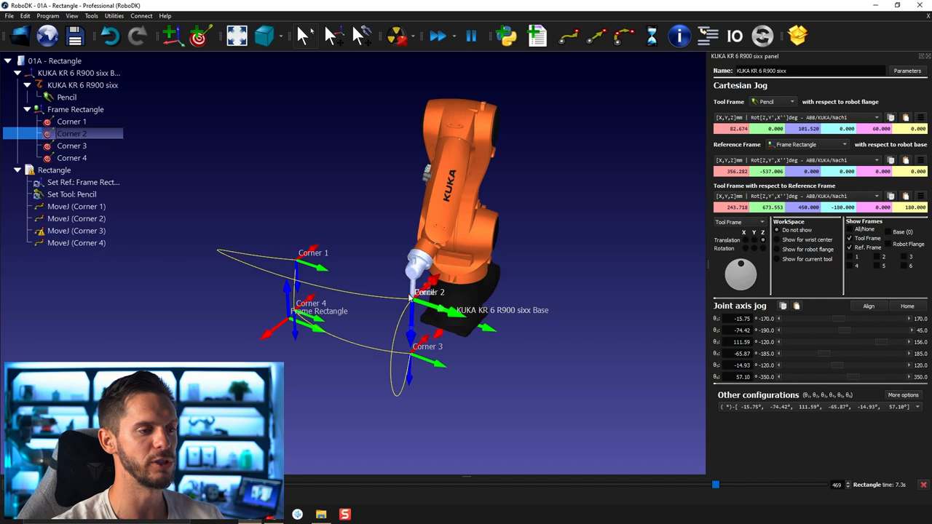
left_click(53, 169)
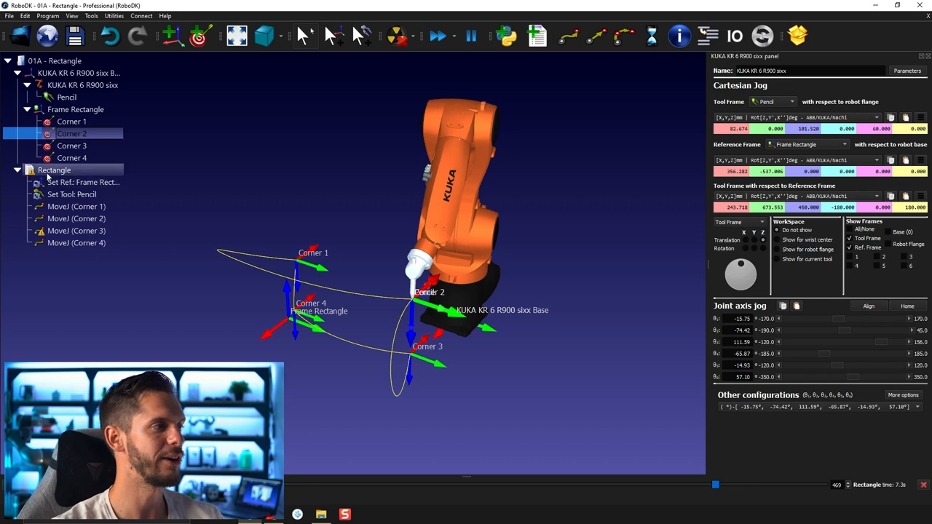